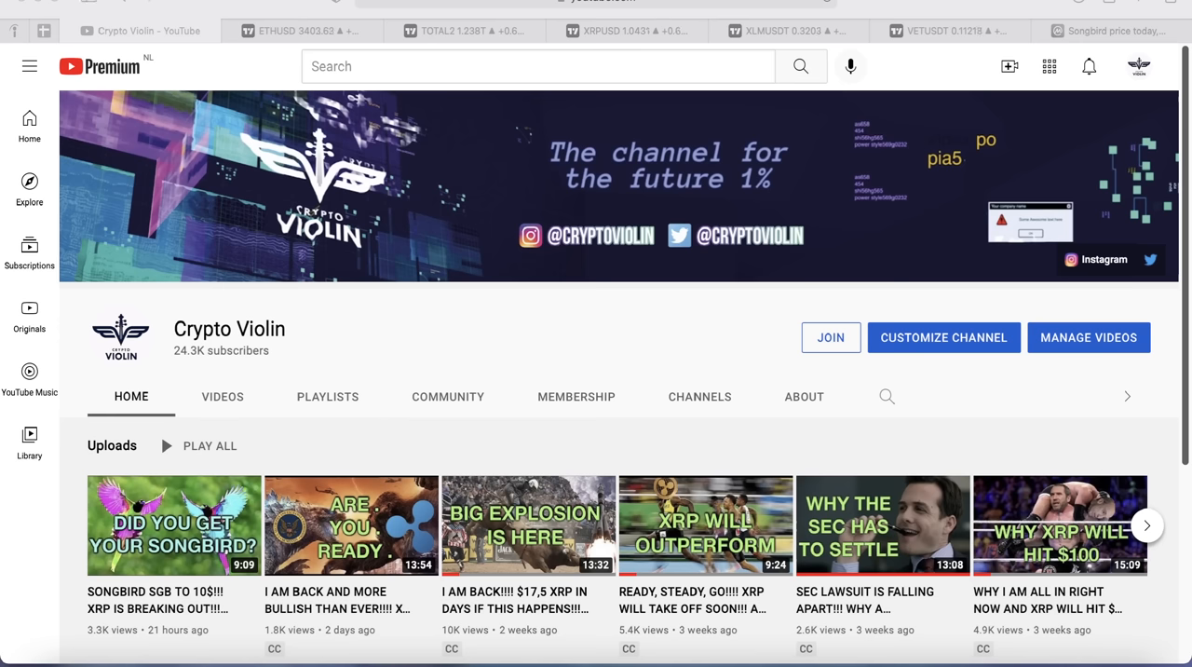
{"action": "mouse_move", "coordinate": [192, 84]}
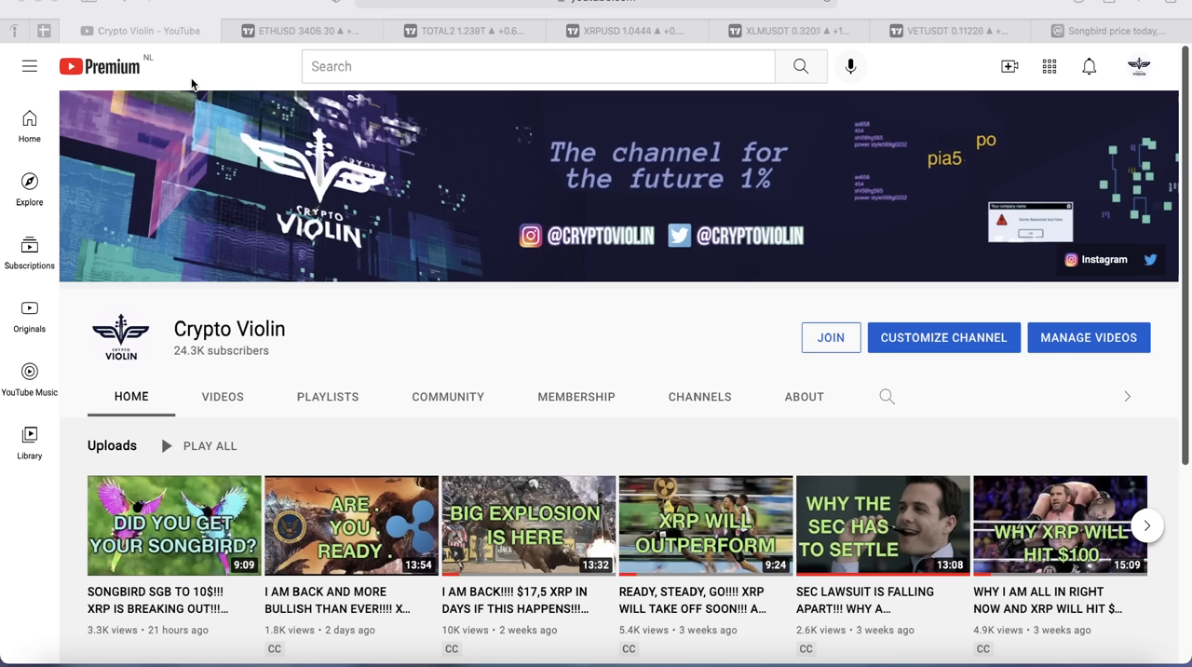
{"action": "mouse_move", "coordinate": [303, 30]}
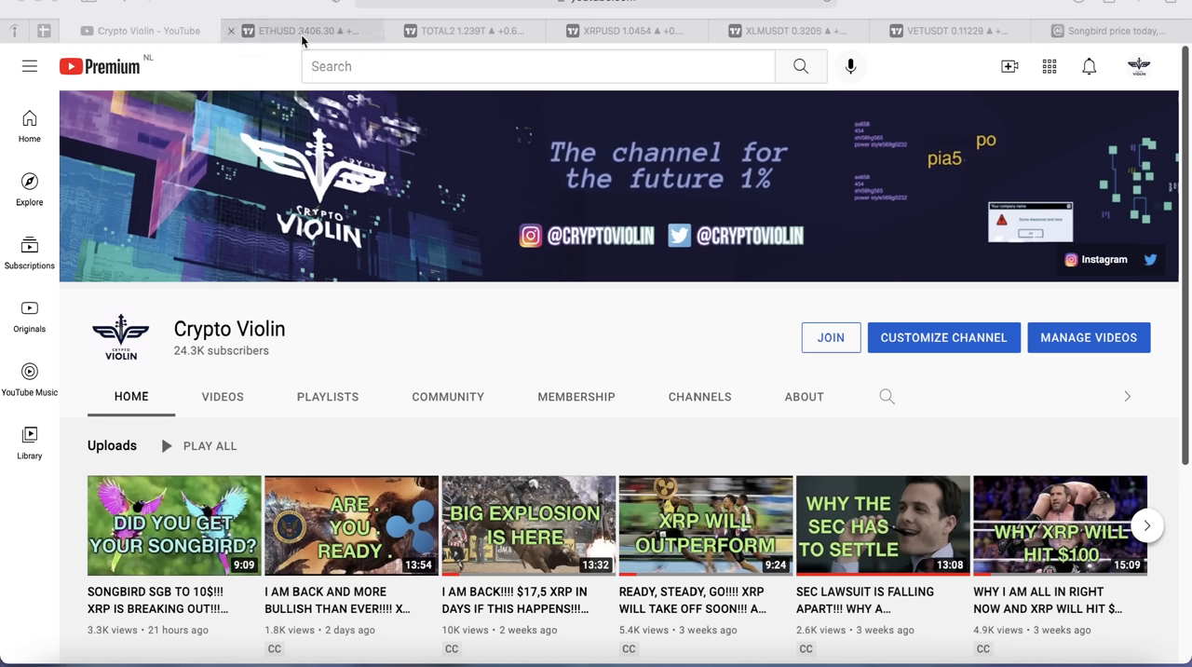
- Switch to the daily ETHUSD chart with its buy and sell signal indicators
{"action": "left_click", "coordinate": [308, 30]}
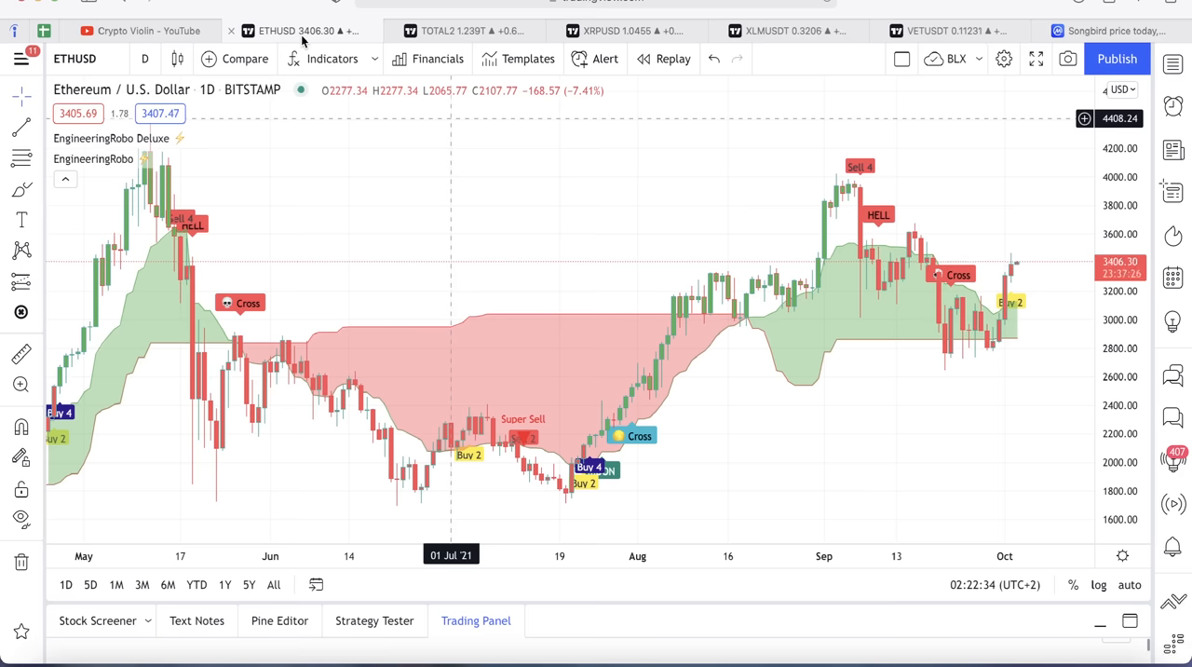
{"action": "mouse_move", "coordinate": [389, 208]}
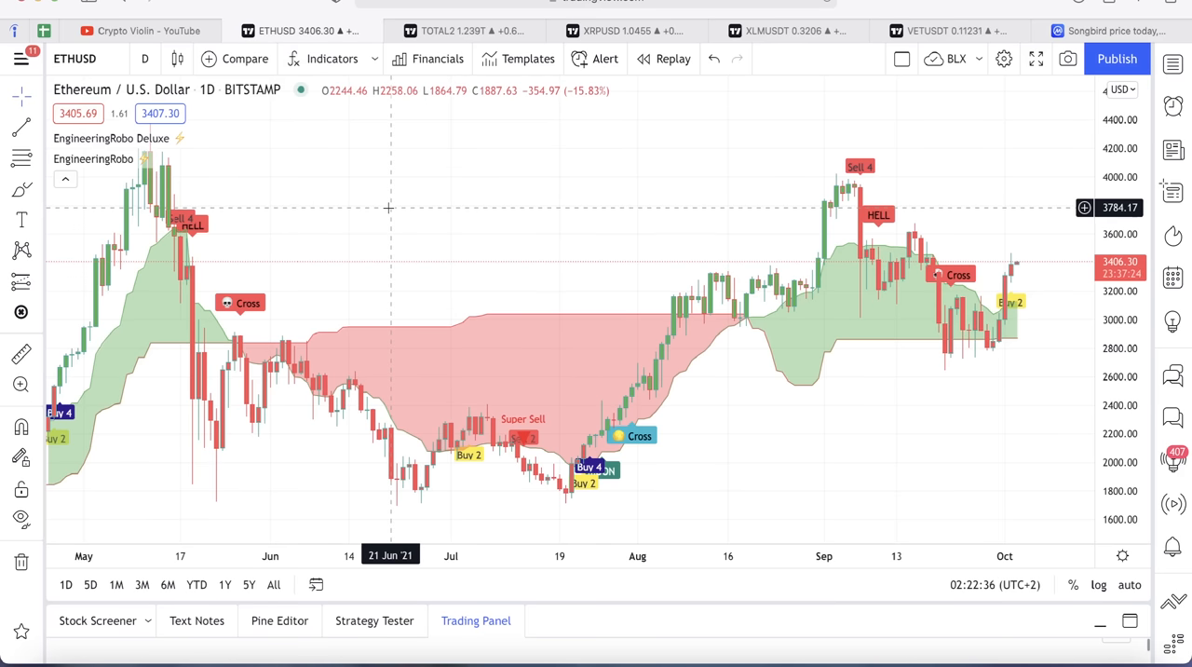
{"action": "mouse_move", "coordinate": [702, 406]}
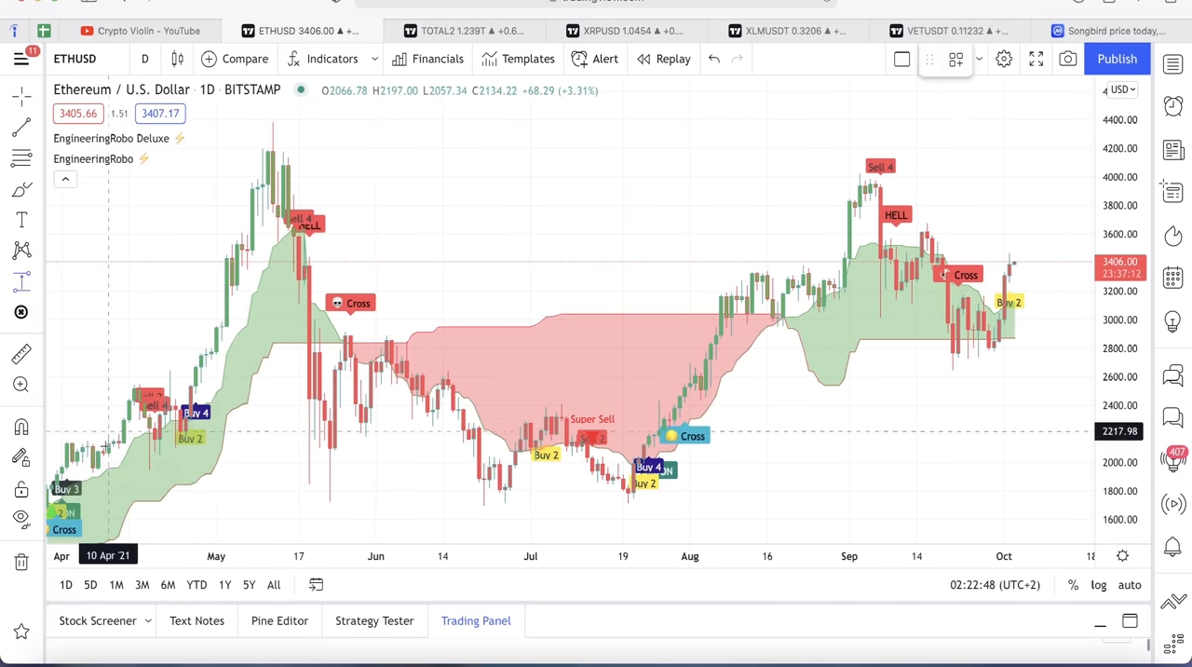
{"action": "mouse_move", "coordinate": [193, 389]}
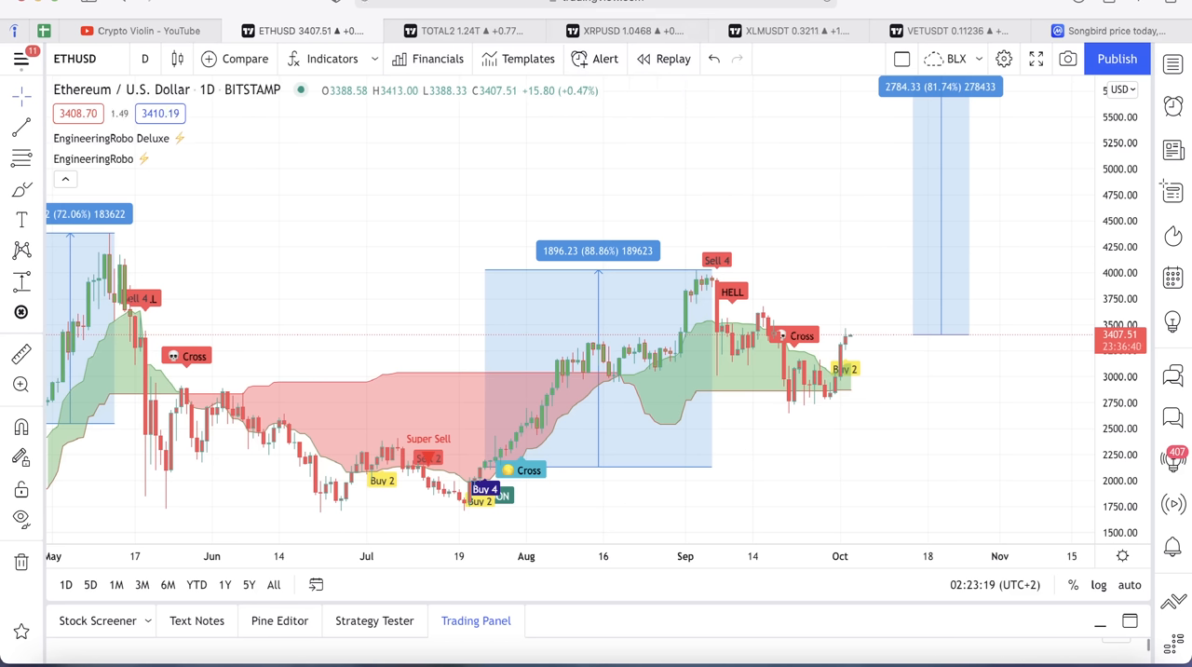
{"action": "mouse_move", "coordinate": [805, 28]}
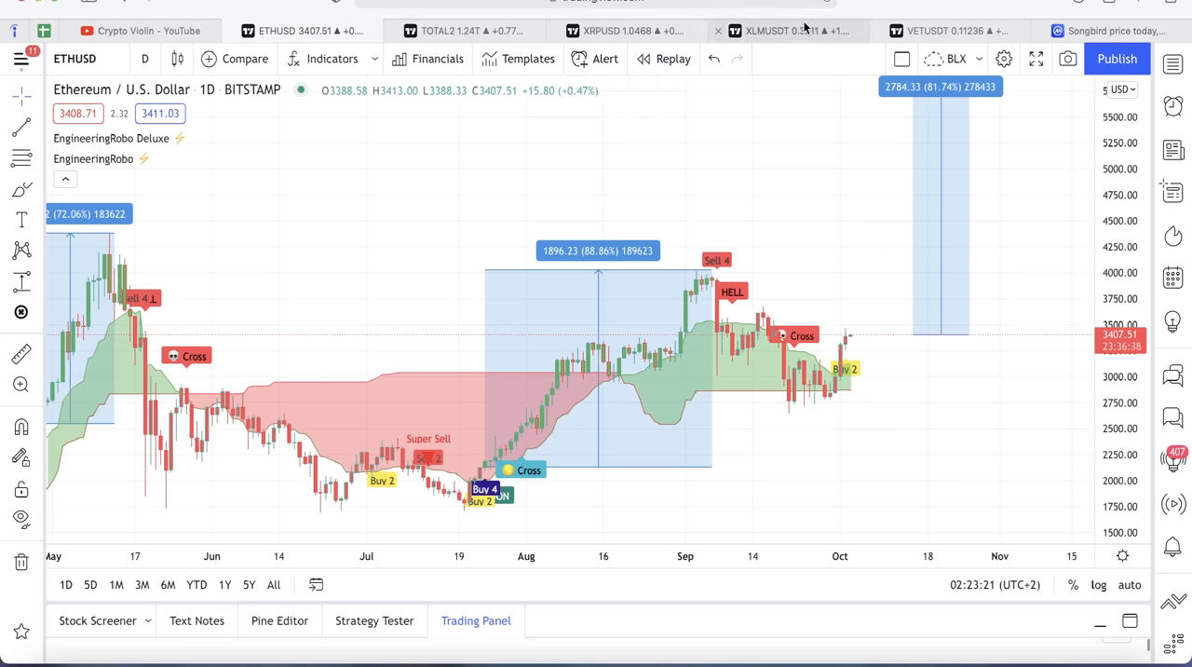
{"action": "mouse_move", "coordinate": [787, 31]}
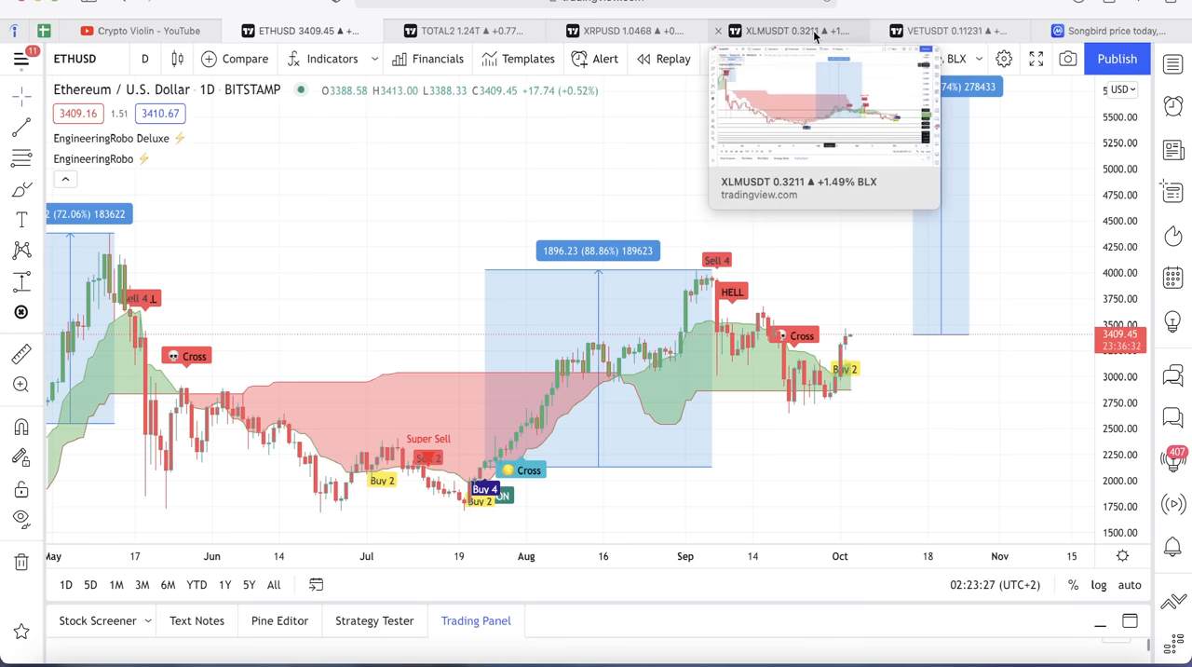
- Switch to the XLMUSDT daily chart and pan back to earlier history
{"action": "left_click", "coordinate": [787, 31]}
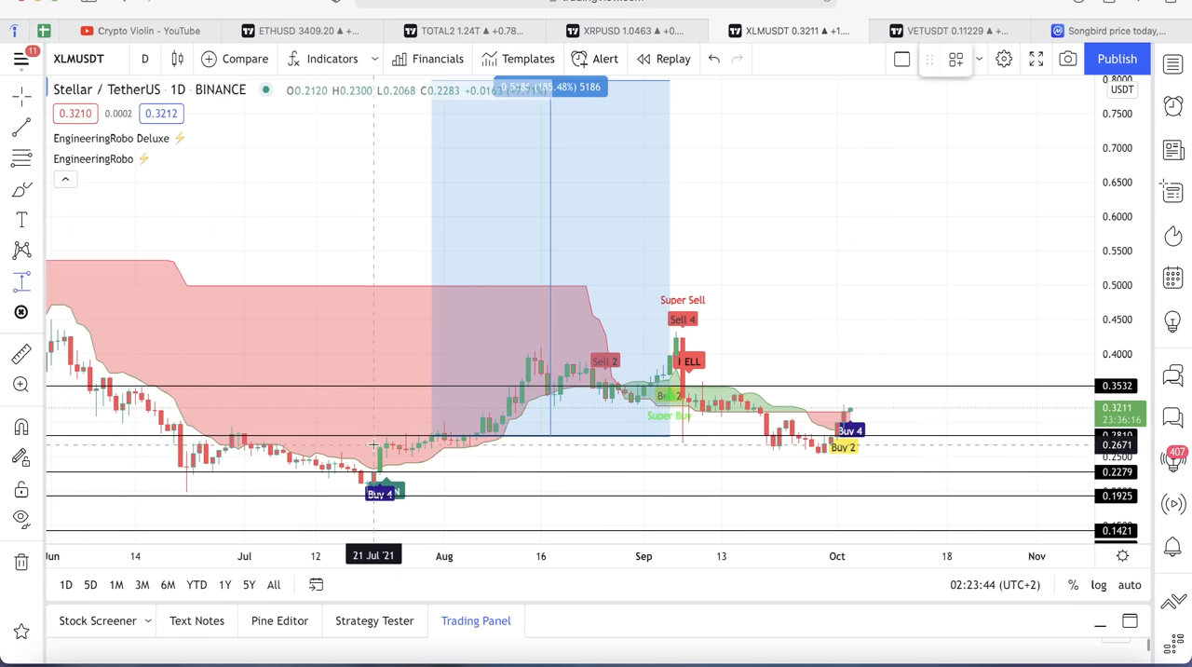
{"action": "left_click_drag", "start_coordinate": [372, 447], "coordinate": [517, 354]}
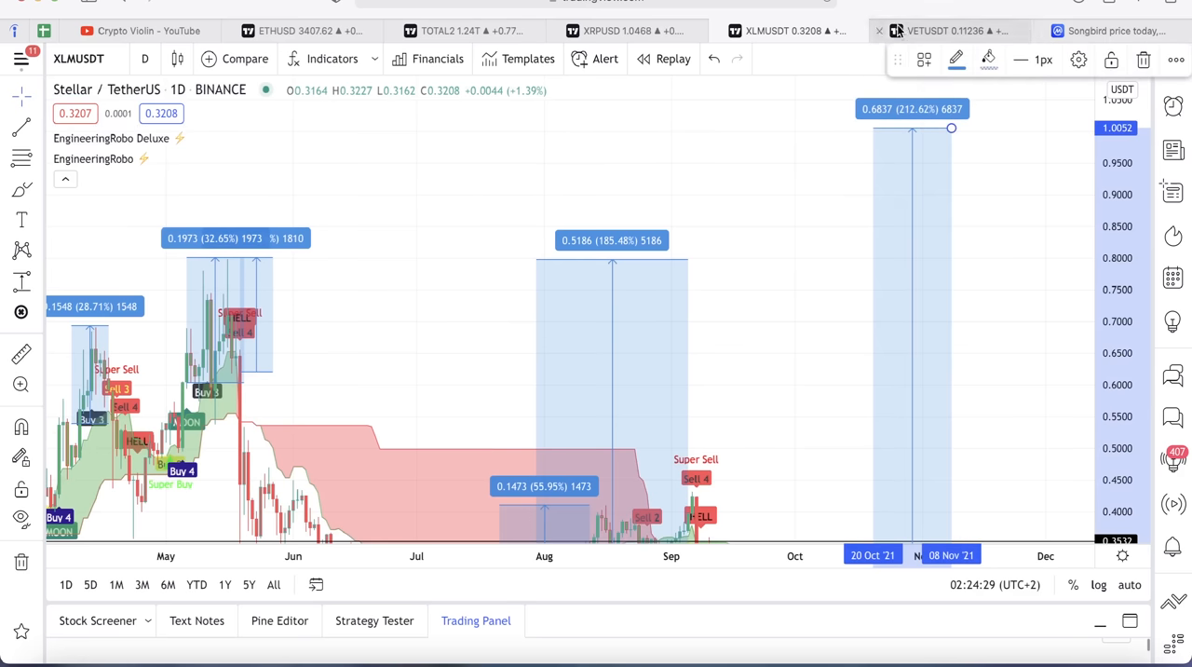
- Switch to the VETUSDT daily chart and scroll back toward spring 2021
{"action": "left_click", "coordinate": [950, 31]}
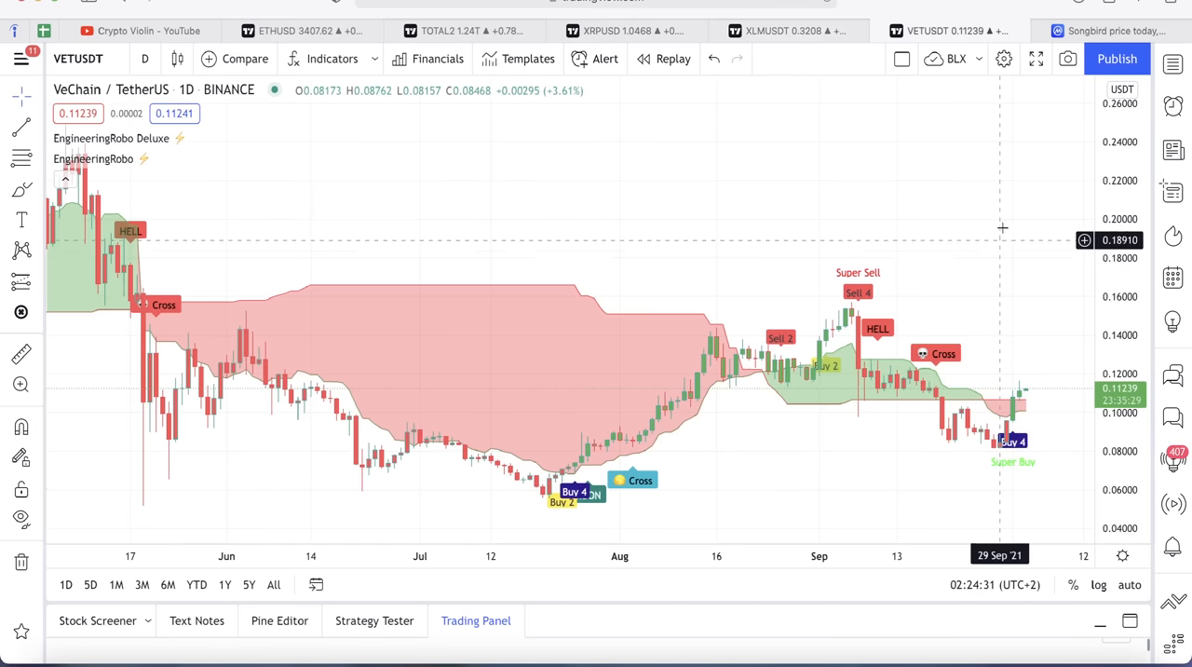
{"action": "scroll", "scroll_direction": "right", "scroll_amount": 3}
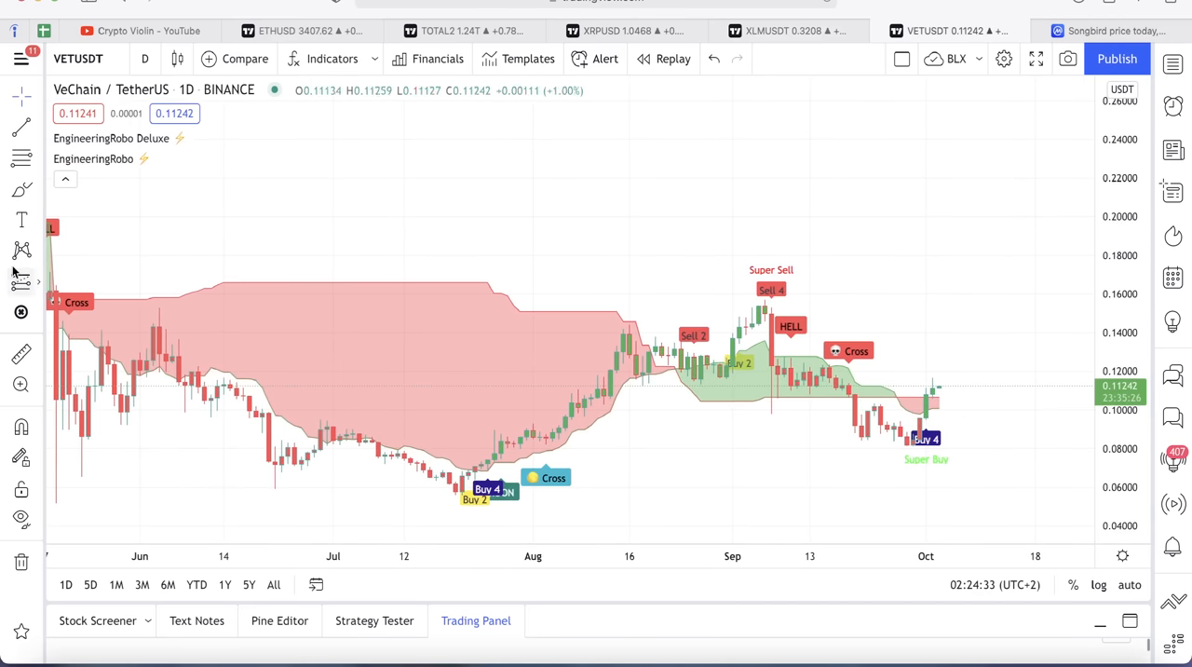
{"action": "mouse_move", "coordinate": [923, 444]}
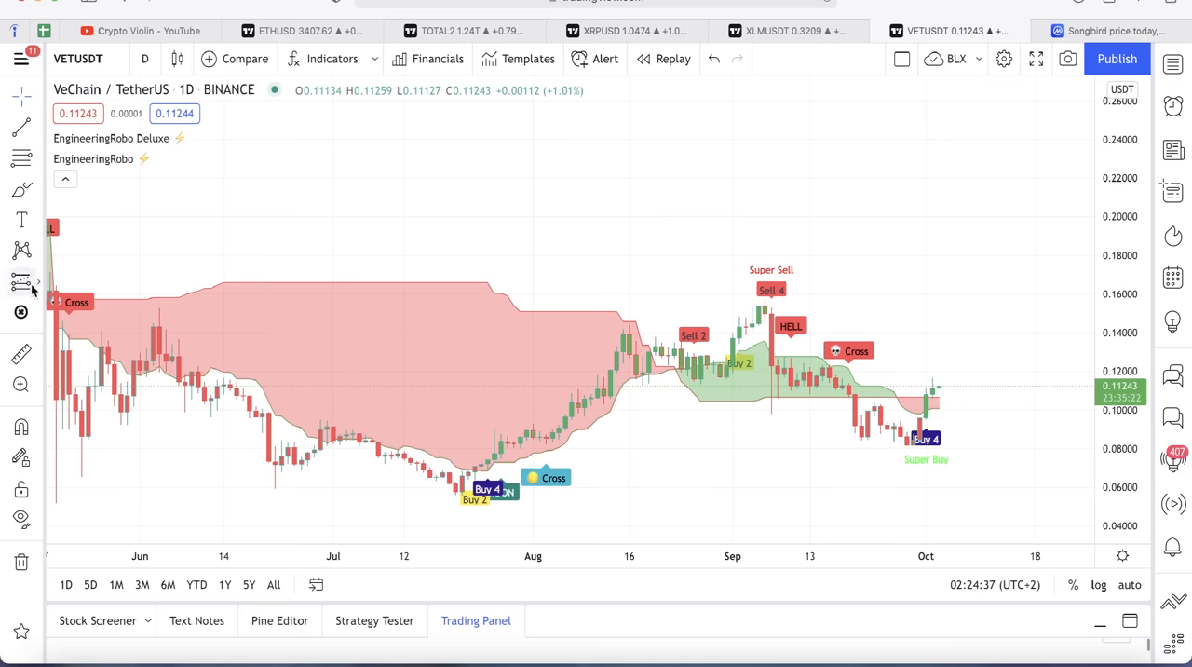
{"action": "mouse_move", "coordinate": [532, 479]}
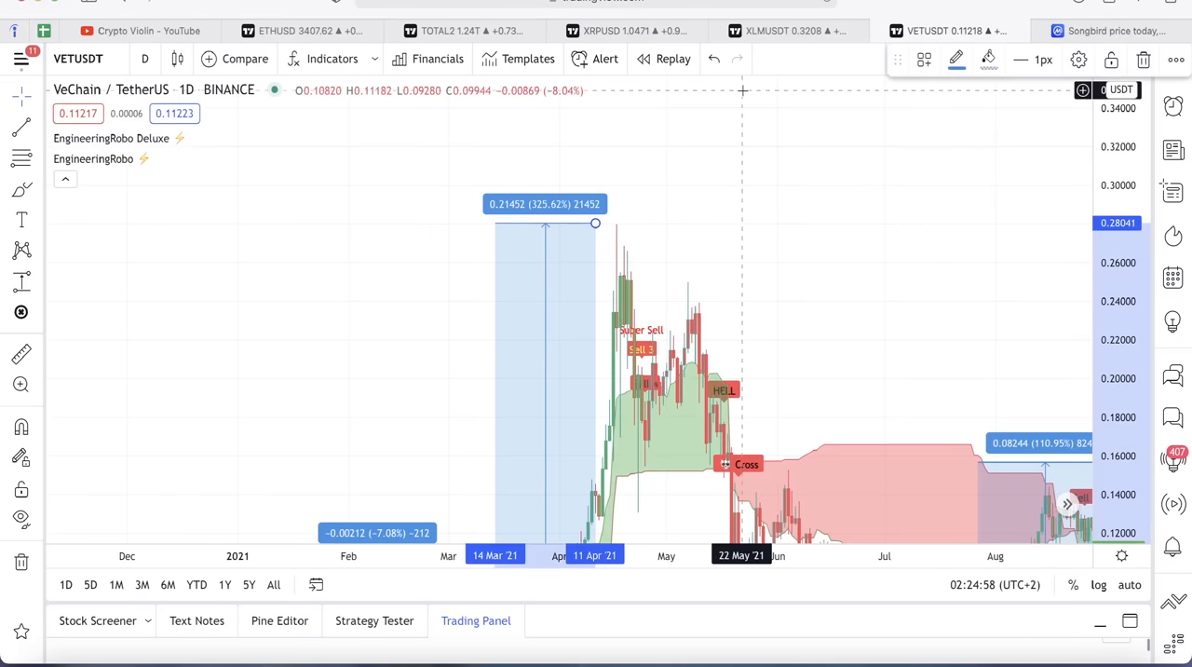
{"action": "mouse_move", "coordinate": [780, 124]}
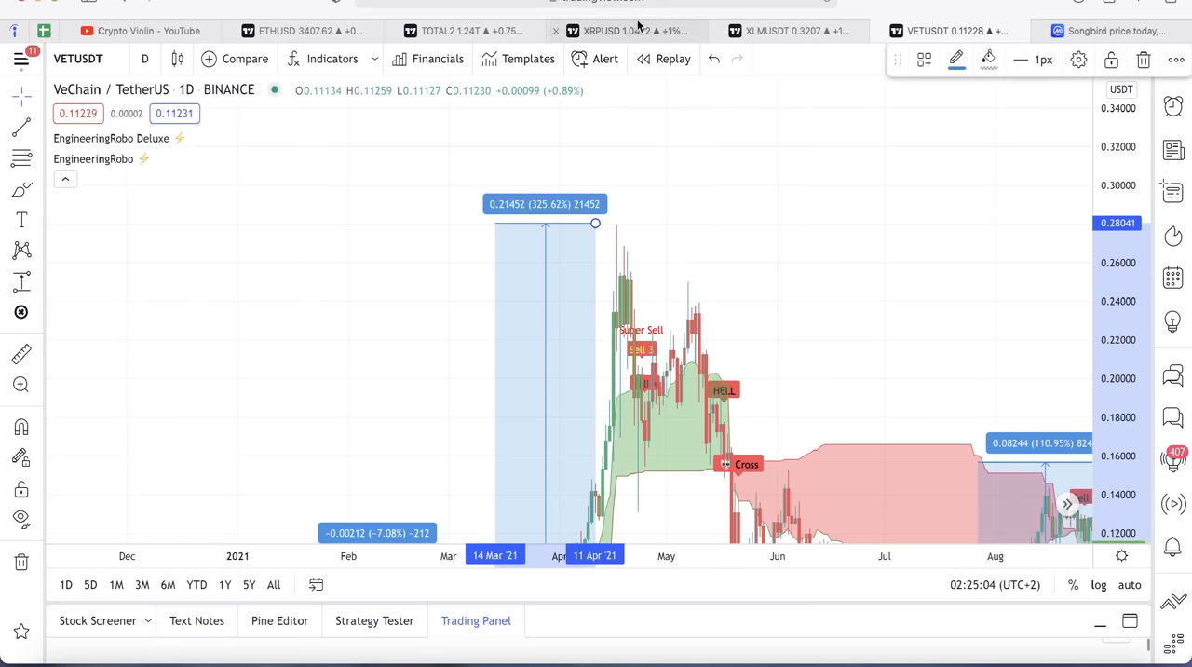
- Switch to the XRPUSD daily chart and measure a possible rise from the current price
{"action": "left_click", "coordinate": [629, 30]}
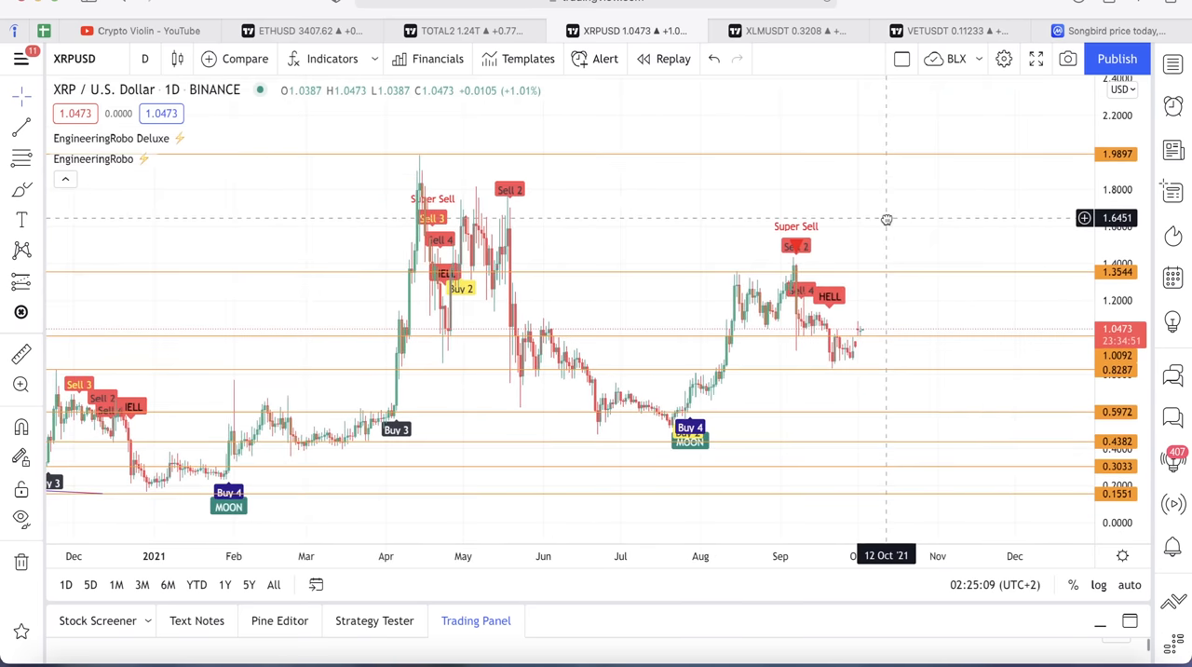
{"action": "mouse_move", "coordinate": [37, 284]}
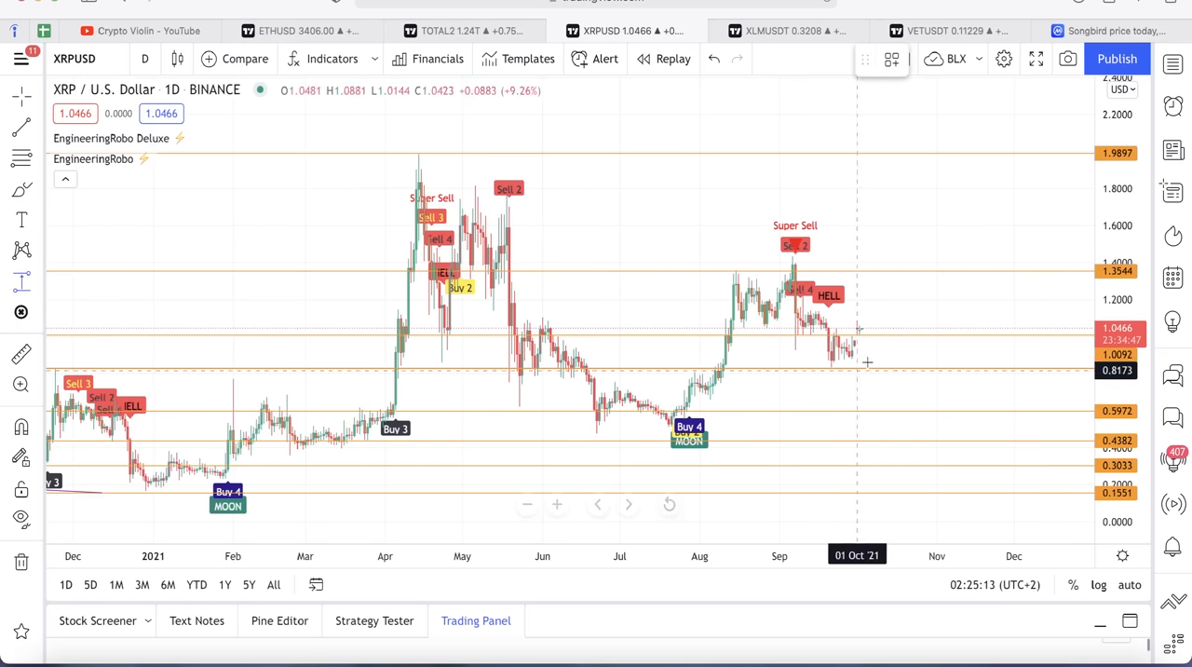
{"action": "mouse_move", "coordinate": [887, 308]}
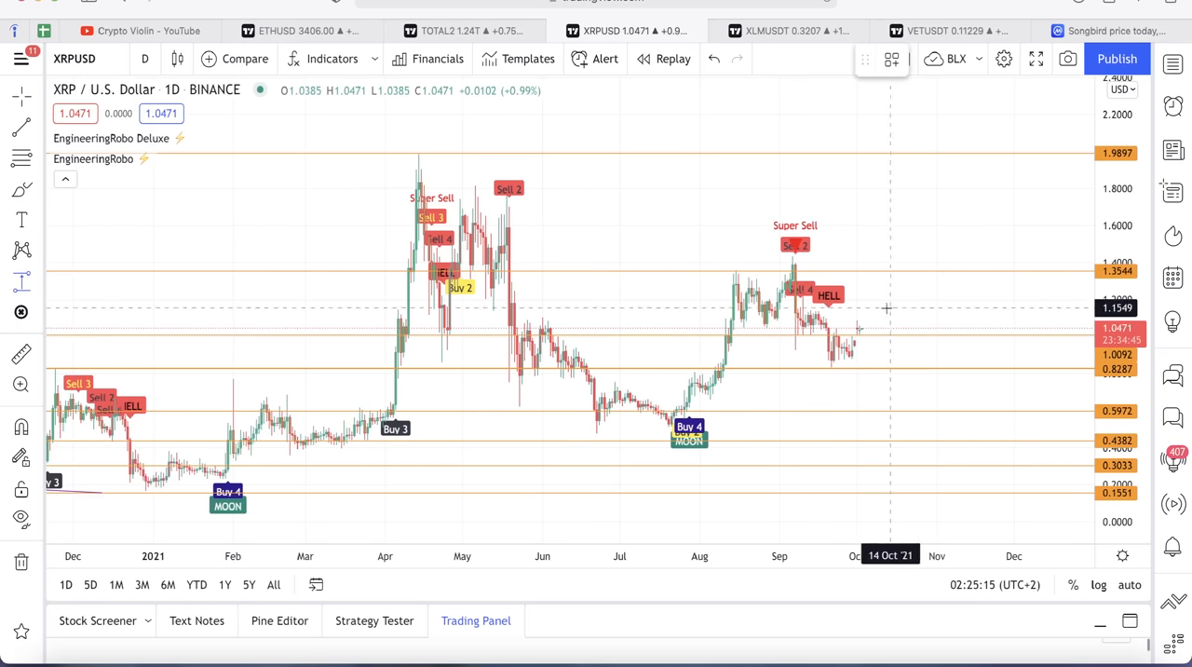
{"action": "mouse_move", "coordinate": [846, 335]}
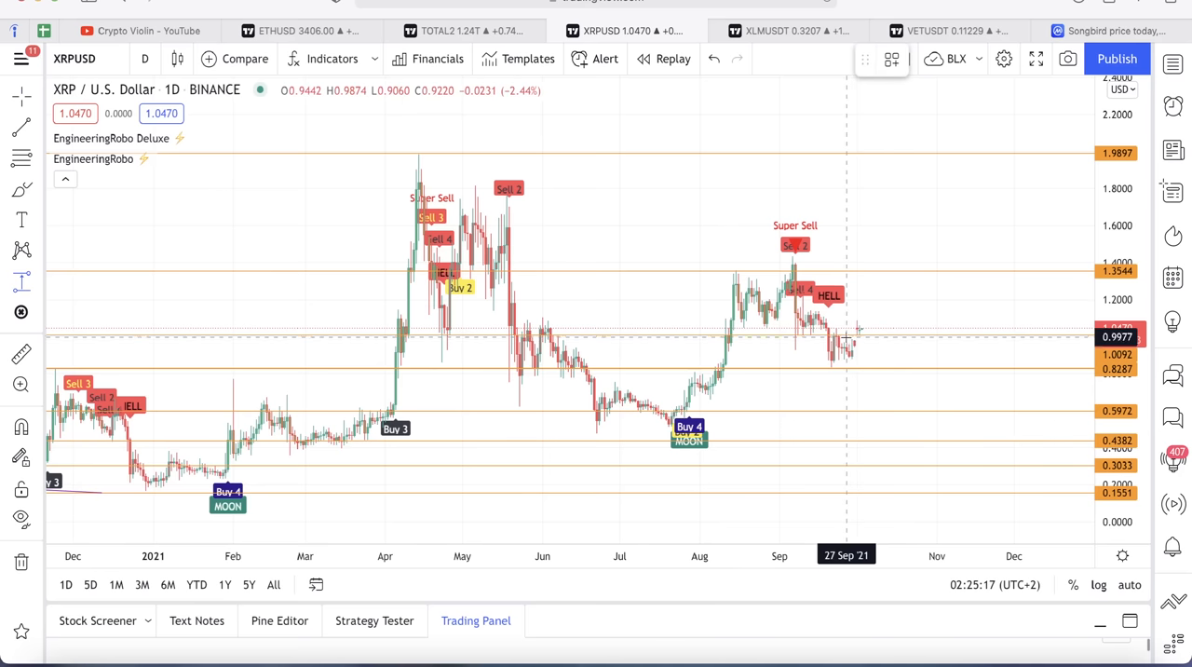
{"action": "mouse_move", "coordinate": [855, 333]}
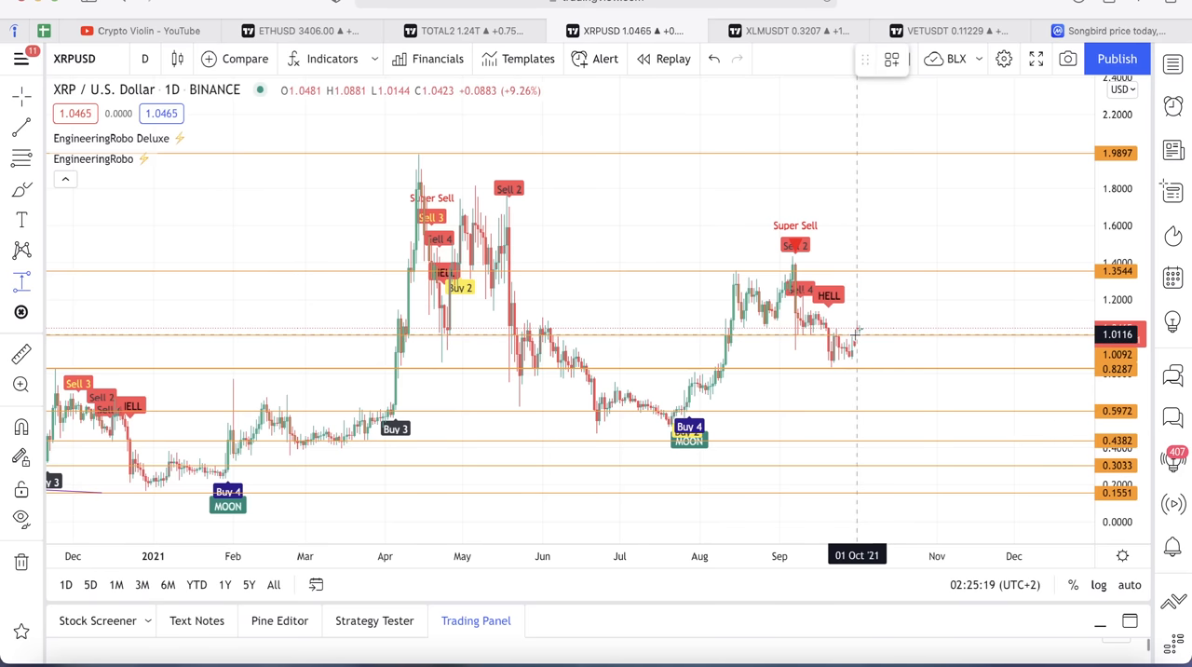
{"action": "mouse_move", "coordinate": [859, 334]}
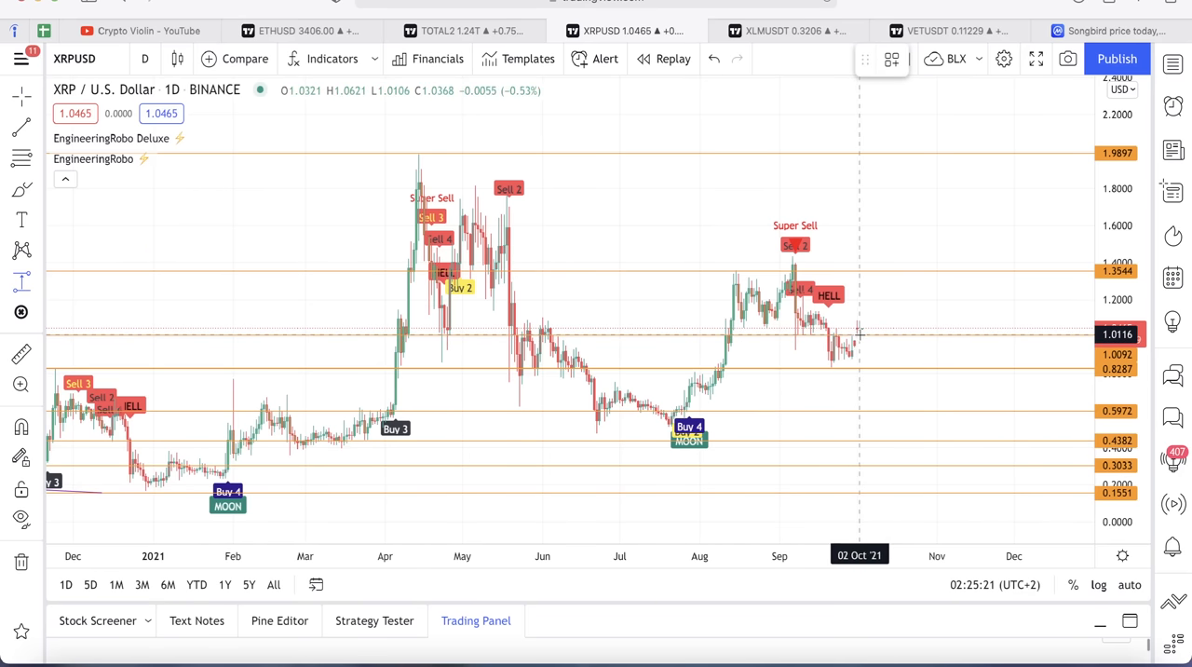
{"action": "mouse_move", "coordinate": [882, 329]}
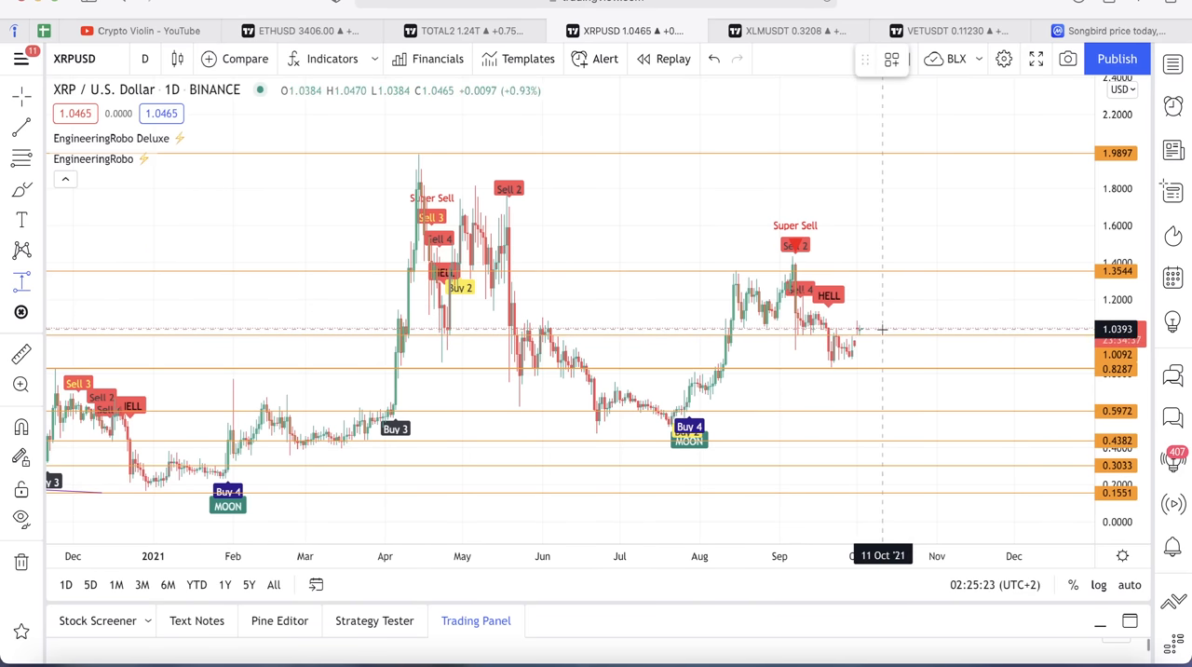
{"action": "left_click_drag", "start_coordinate": [885, 328], "coordinate": [892, 276]}
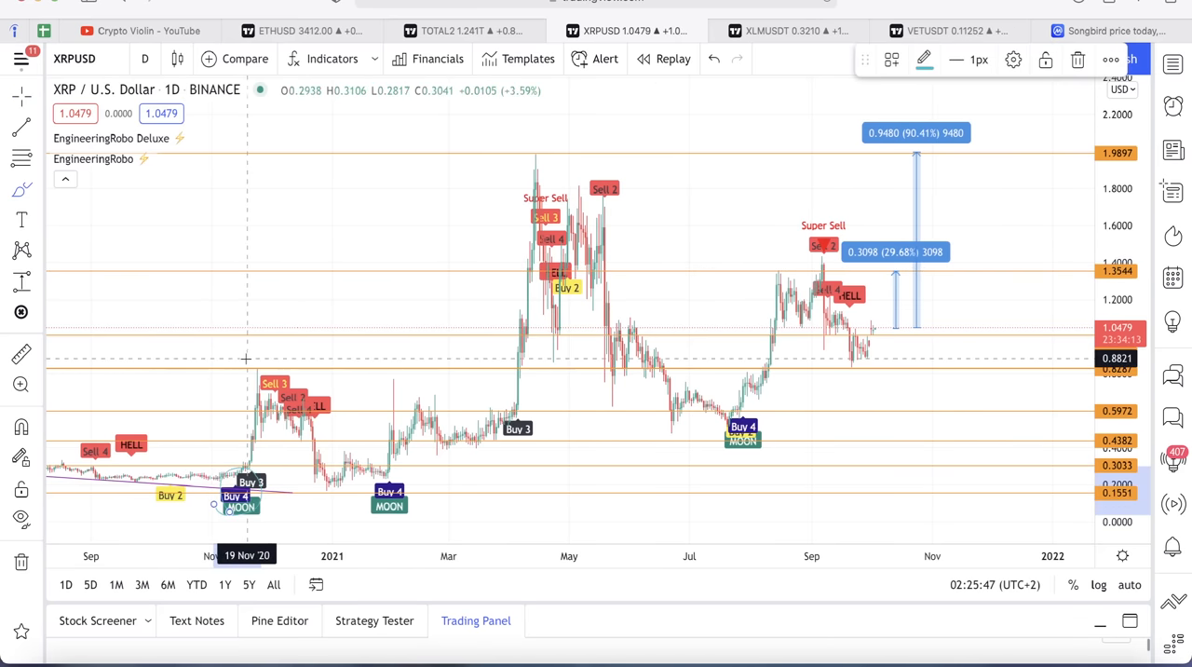
{"action": "mouse_move", "coordinate": [375, 477]}
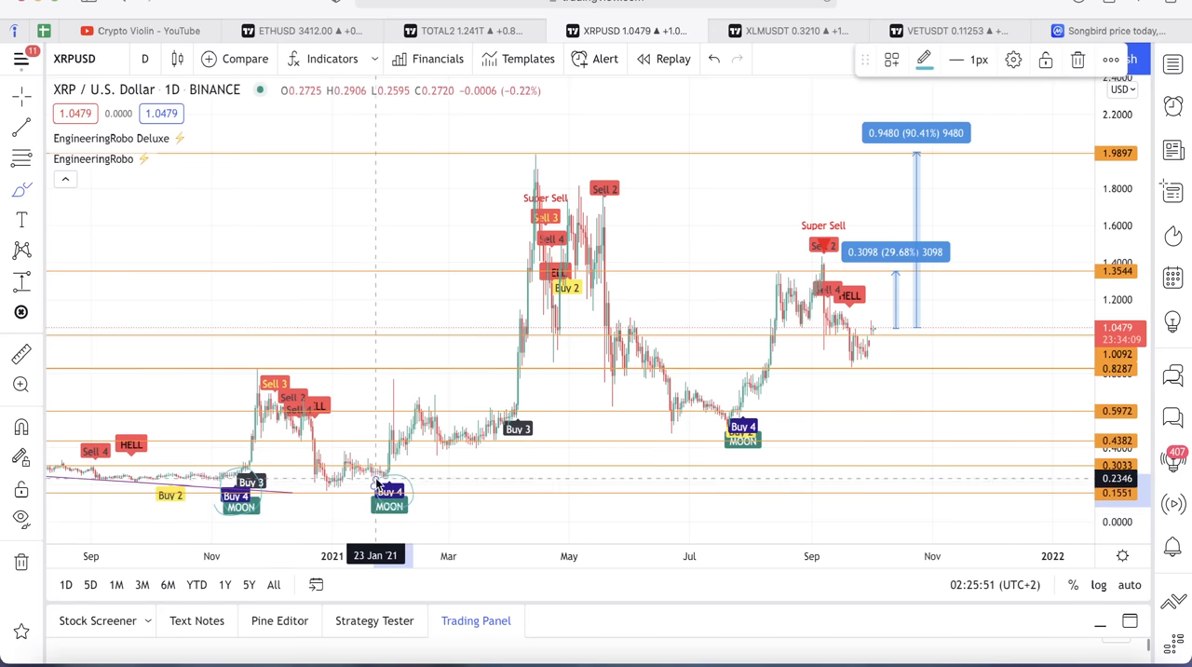
{"action": "mouse_move", "coordinate": [519, 281]}
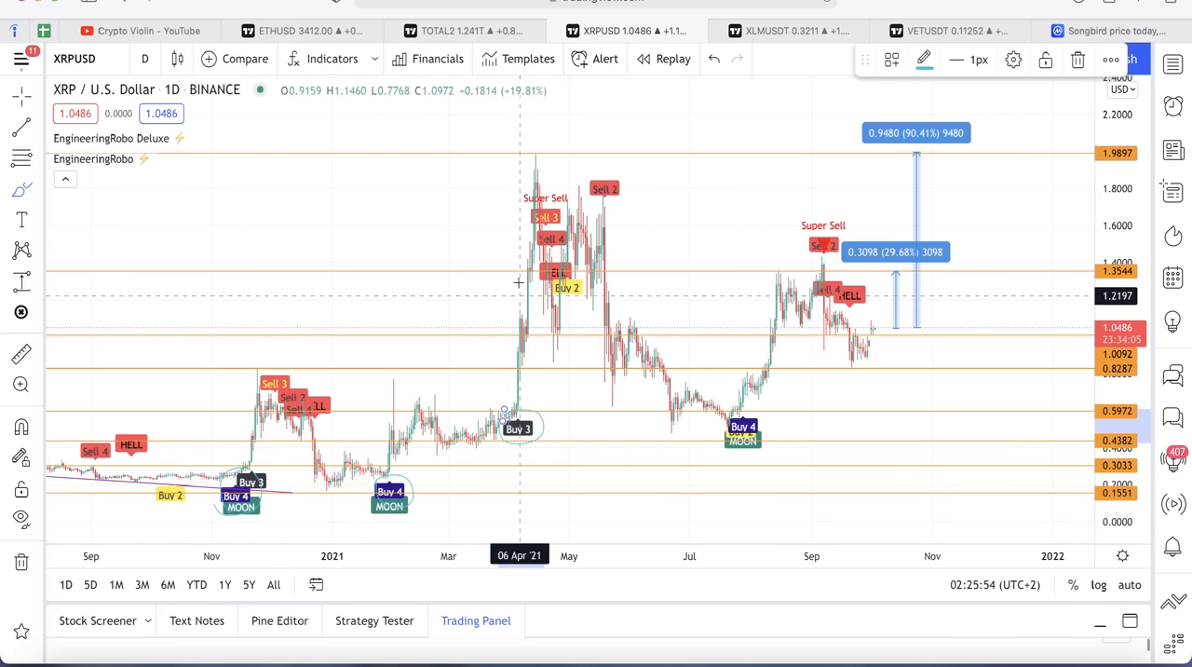
{"action": "mouse_move", "coordinate": [519, 203]}
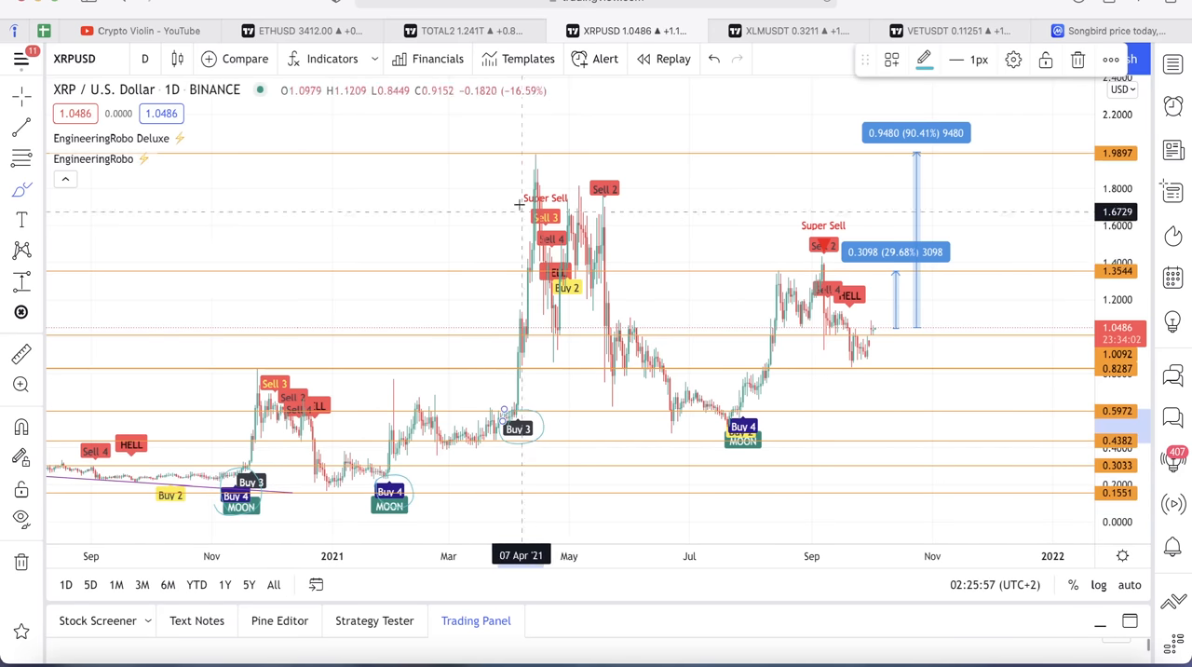
{"action": "mouse_move", "coordinate": [725, 457]}
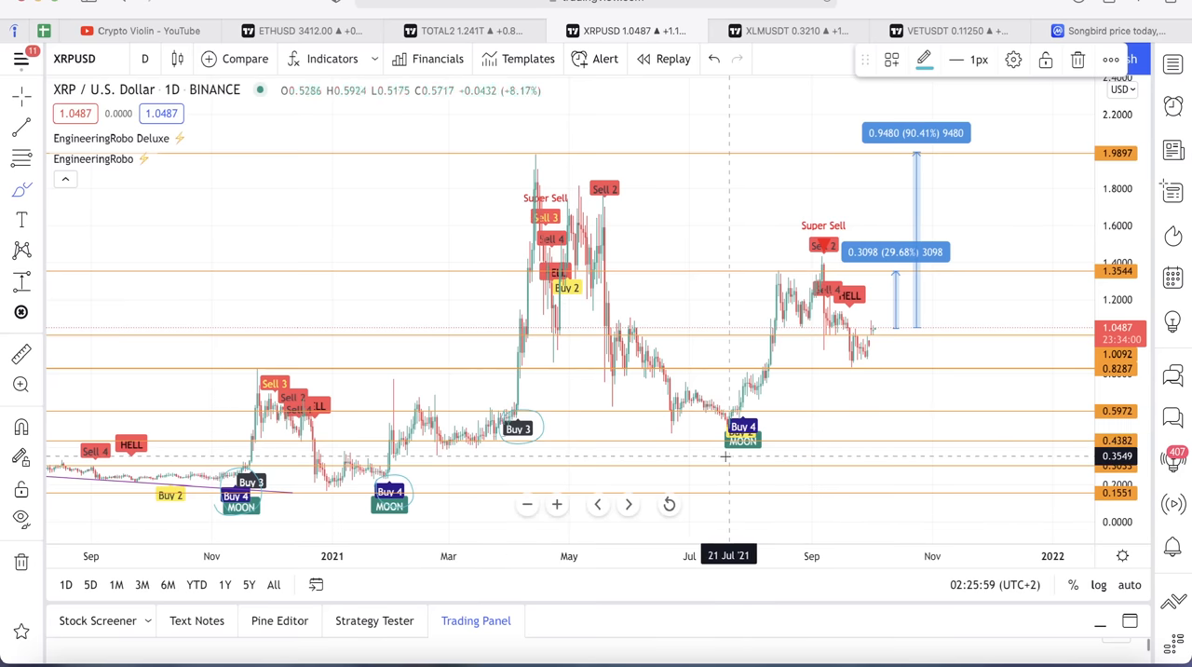
{"action": "mouse_move", "coordinate": [854, 315]}
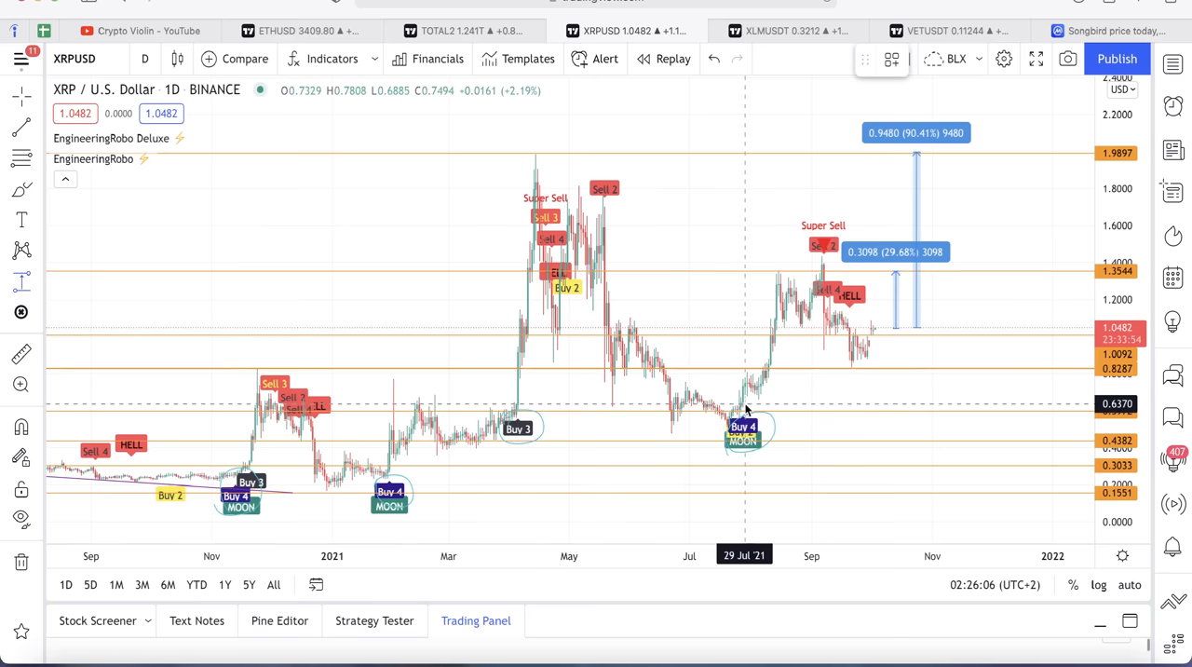
- Measure XRP rises of 126.33% and 437.70%, plus a 451.19% projection from today's price
{"action": "left_click_drag", "start_coordinate": [745, 405], "coordinate": [790, 255]}
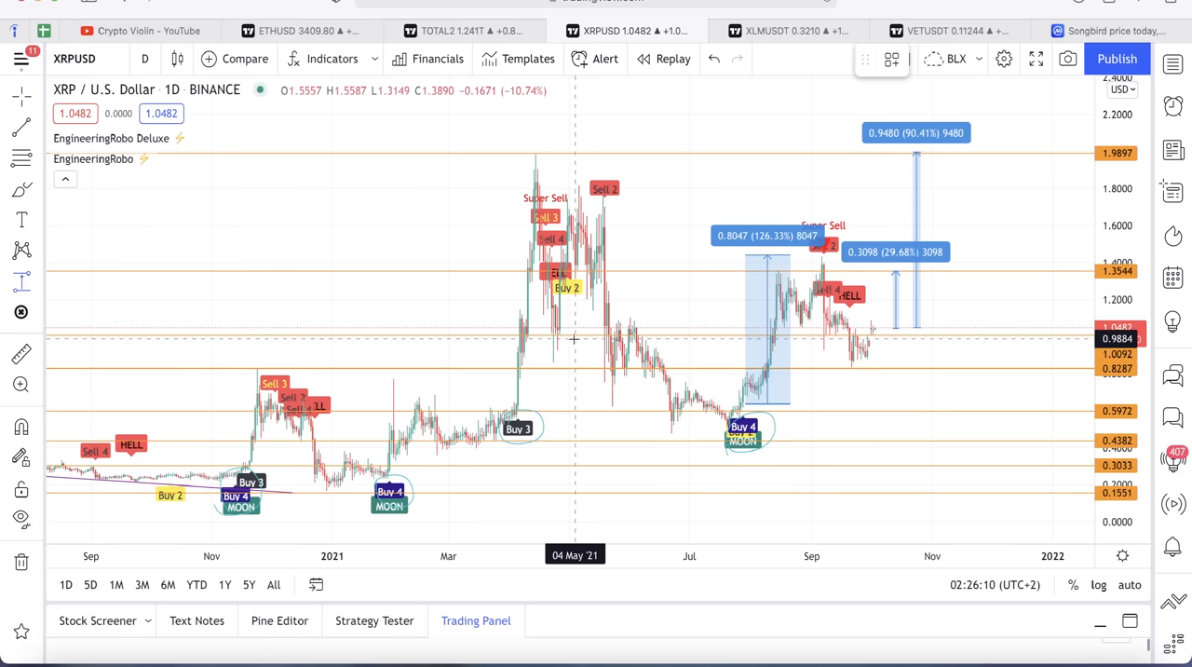
{"action": "mouse_move", "coordinate": [391, 456]}
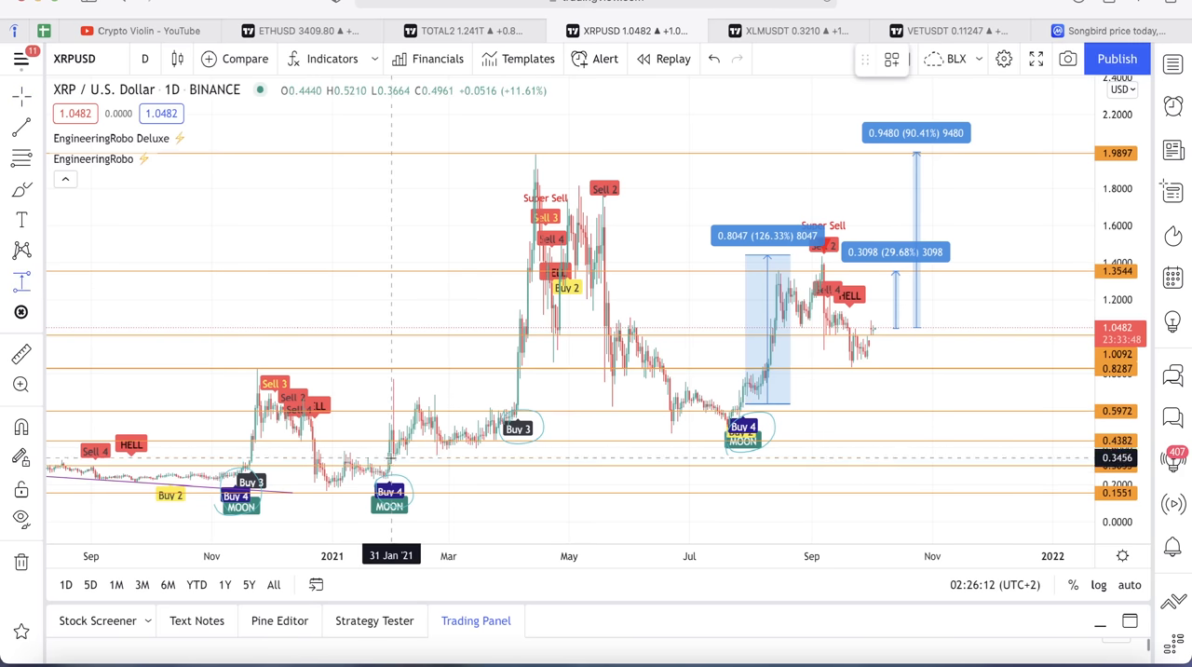
{"action": "left_click_drag", "start_coordinate": [393, 453], "coordinate": [550, 158]}
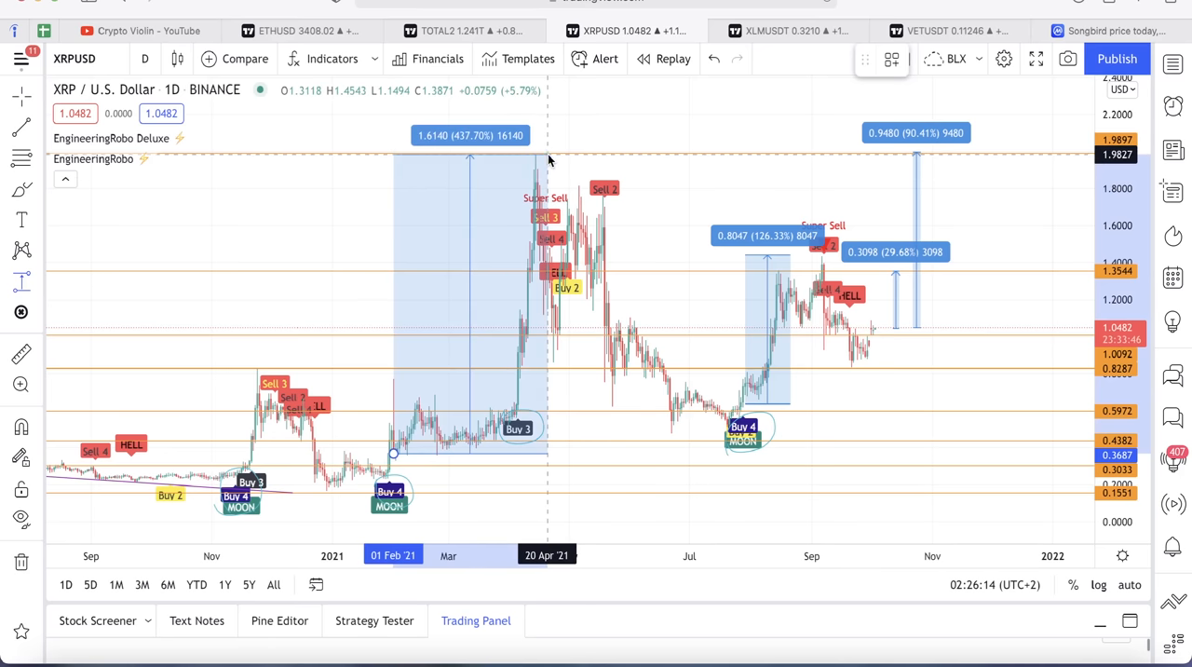
{"action": "mouse_move", "coordinate": [352, 191]}
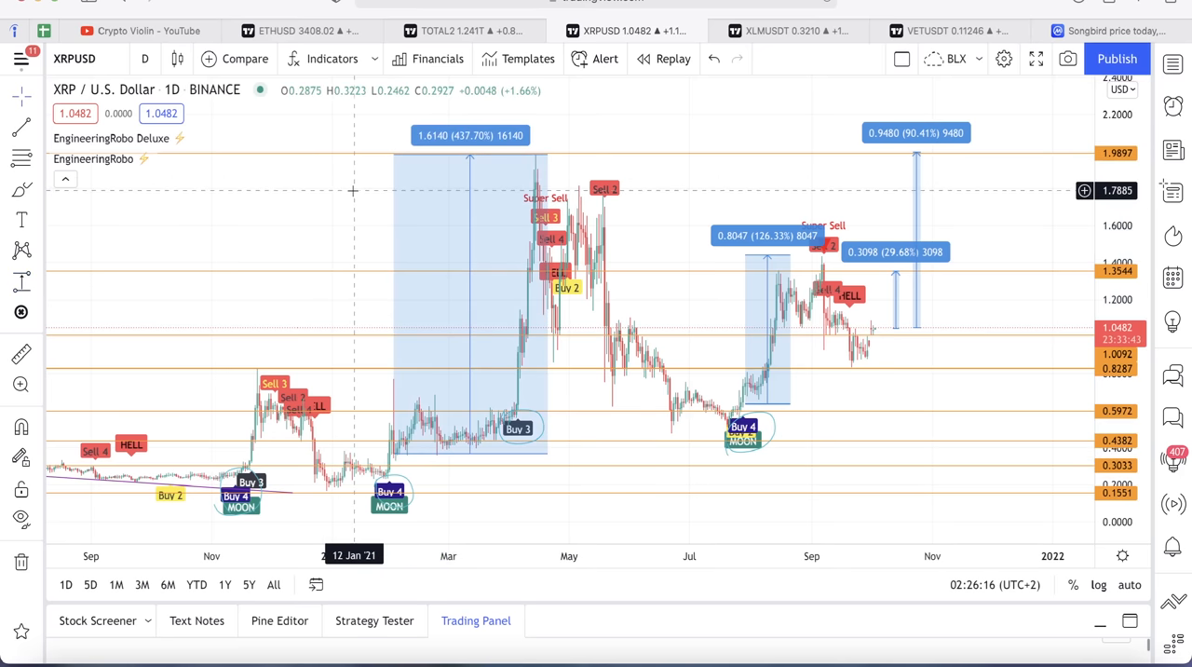
{"action": "mouse_move", "coordinate": [244, 382]}
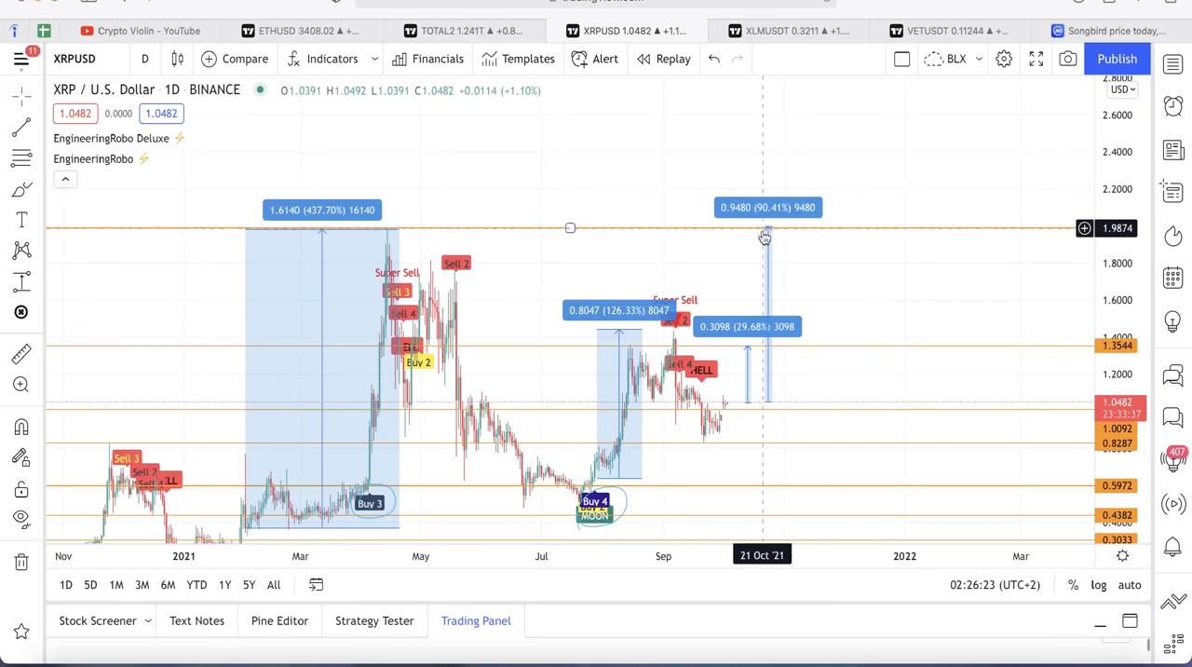
{"action": "left_click_drag", "start_coordinate": [764, 238], "coordinate": [823, 155]}
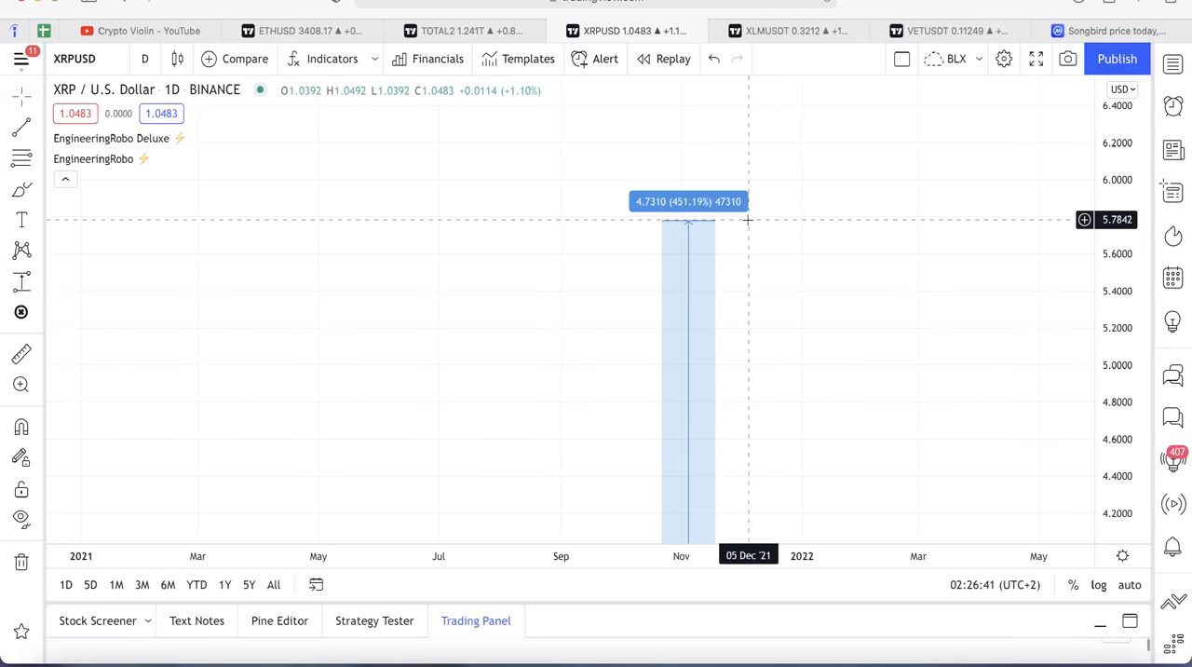
{"action": "mouse_move", "coordinate": [746, 224]}
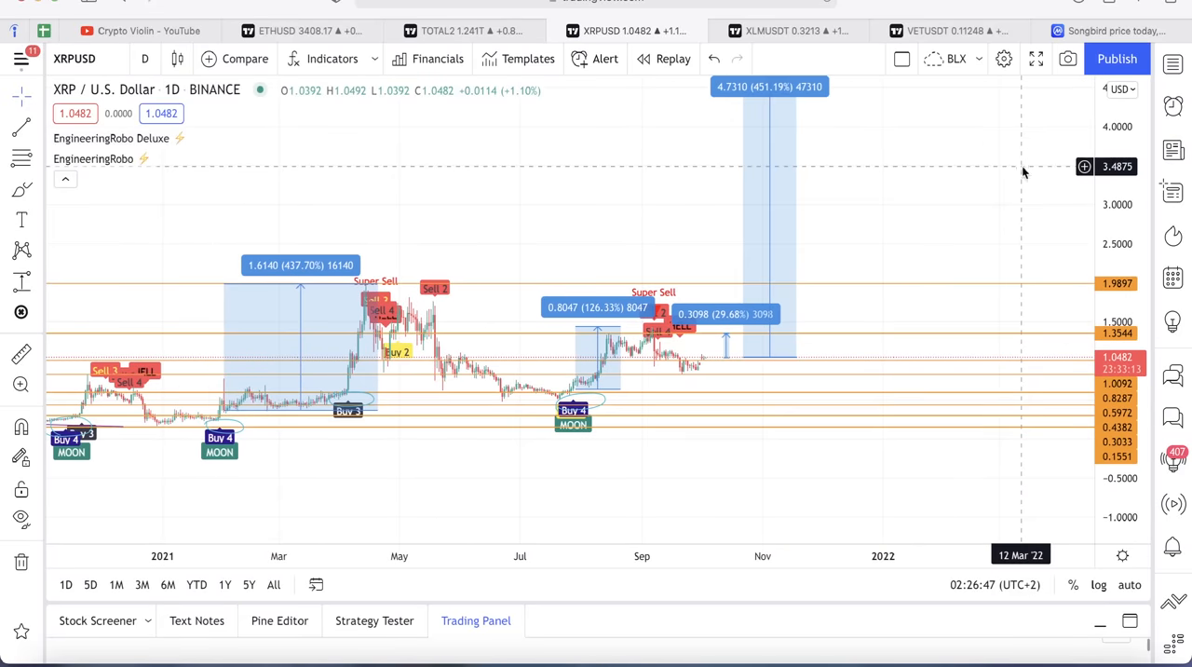
{"action": "mouse_move", "coordinate": [547, 551]}
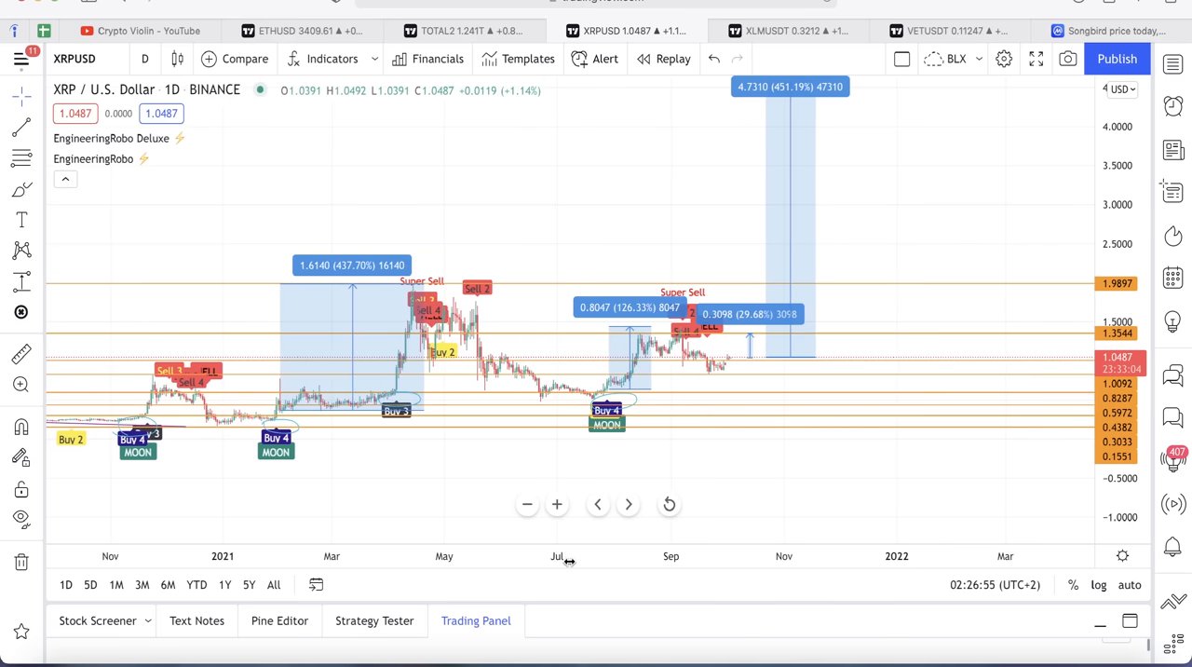
{"action": "mouse_move", "coordinate": [1113, 31]}
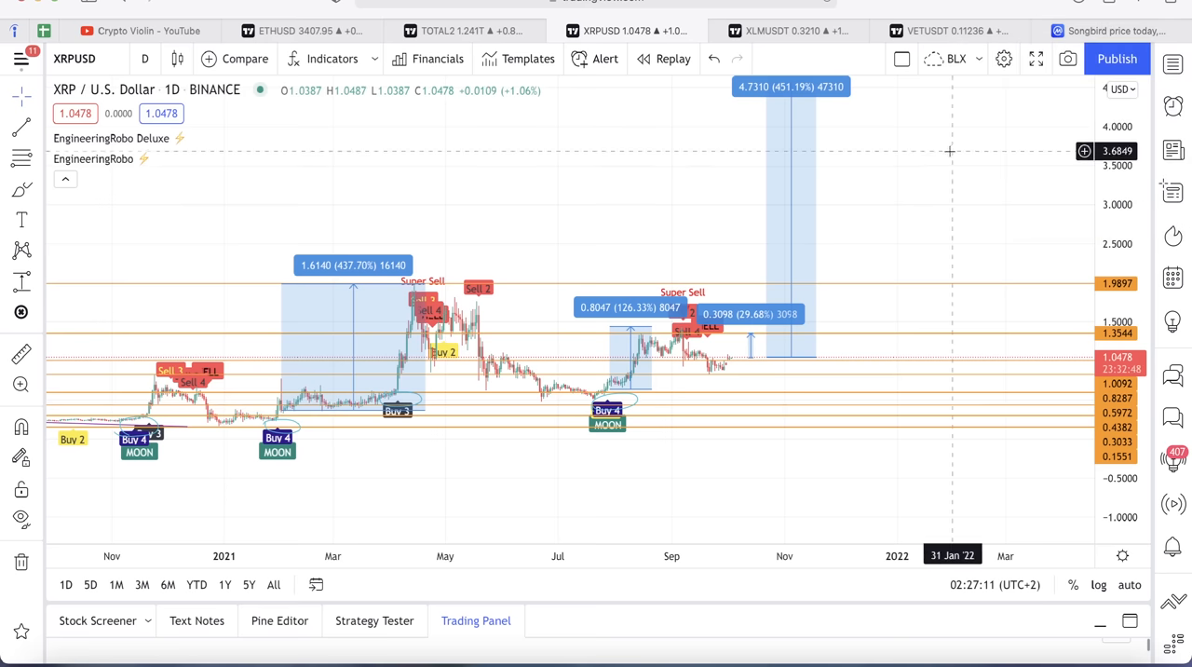
{"action": "mouse_move", "coordinate": [890, 185]}
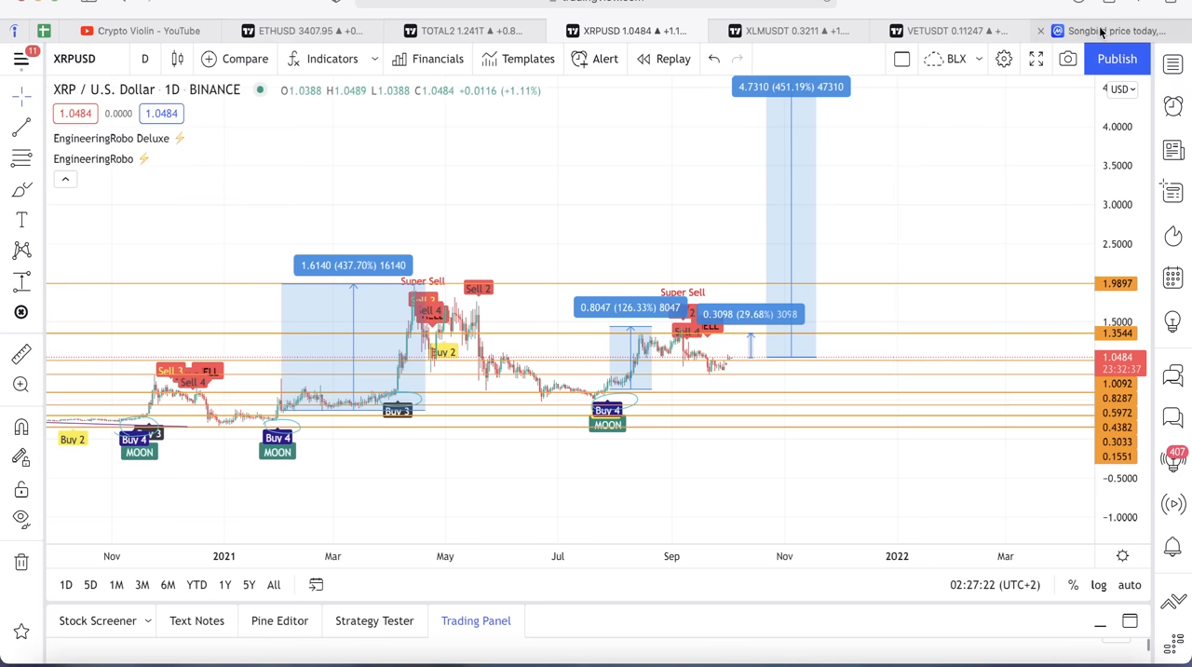
{"action": "mouse_move", "coordinate": [1108, 31]}
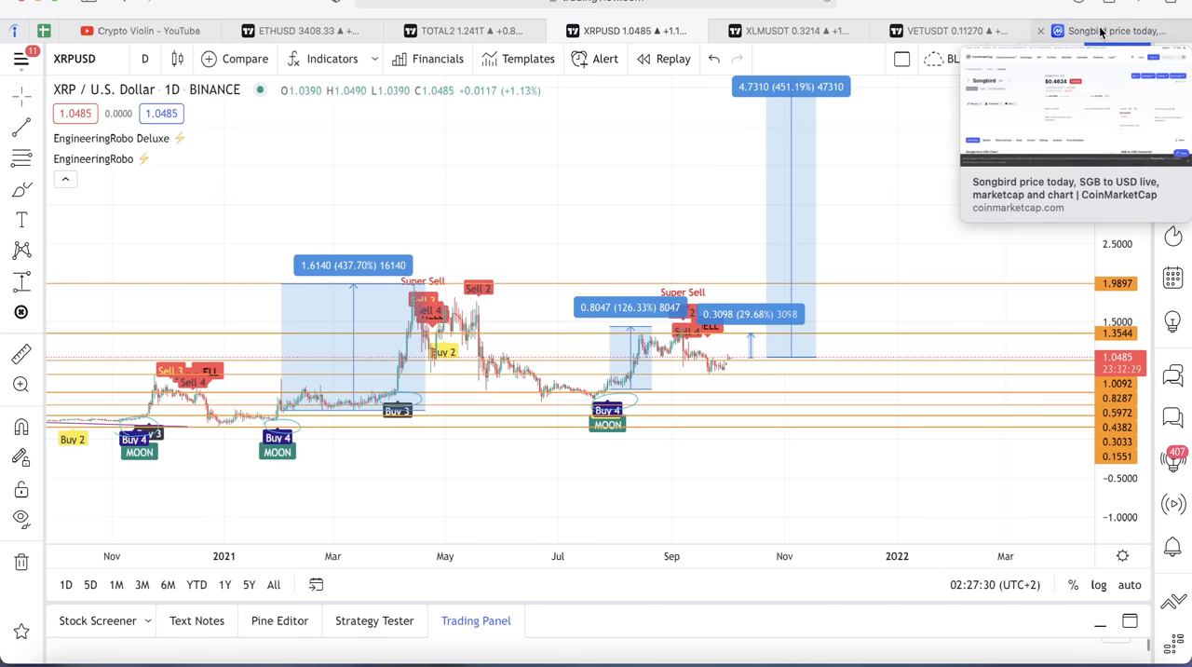
- Switch to CoinMarketCap's Songbird page and scroll to view SGB at $0.4704
{"action": "left_click", "coordinate": [1104, 31]}
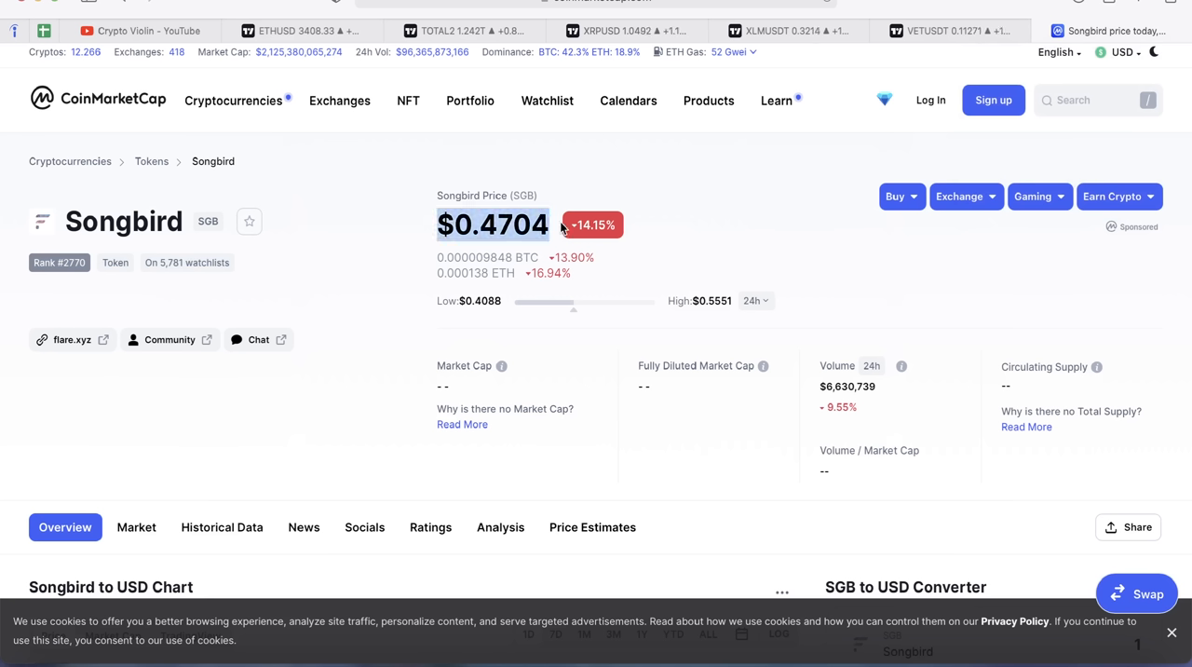
{"action": "scroll", "scroll_direction": "down", "scroll_amount": 3}
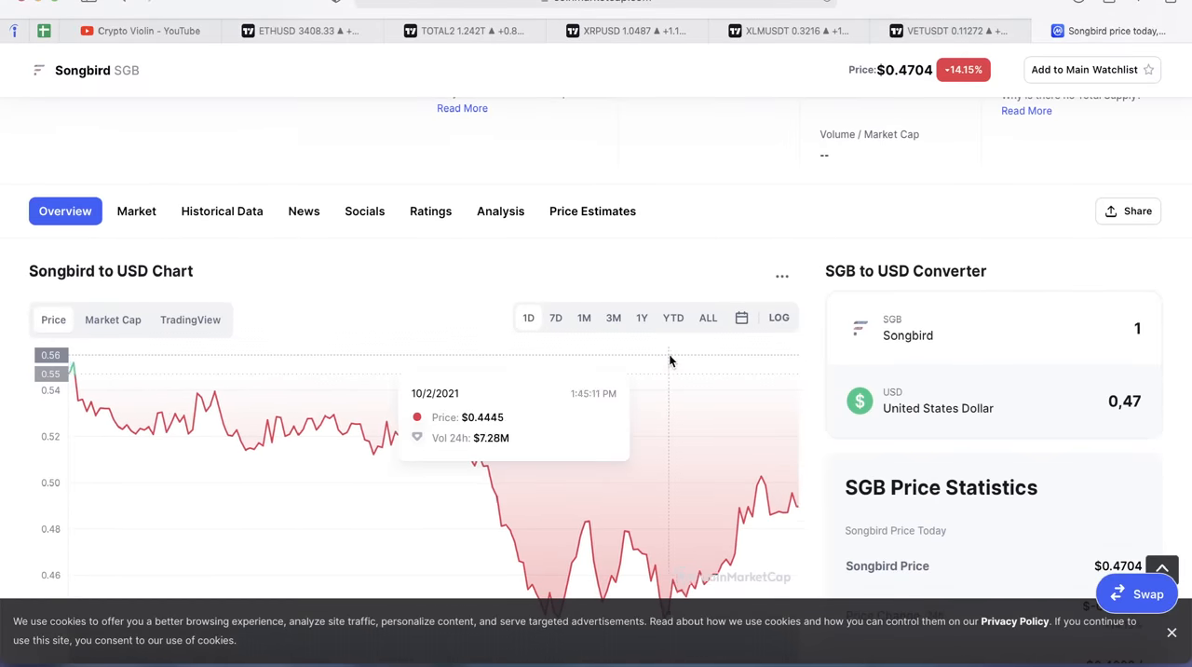
{"action": "scroll", "scroll_direction": "up", "scroll_amount": 3}
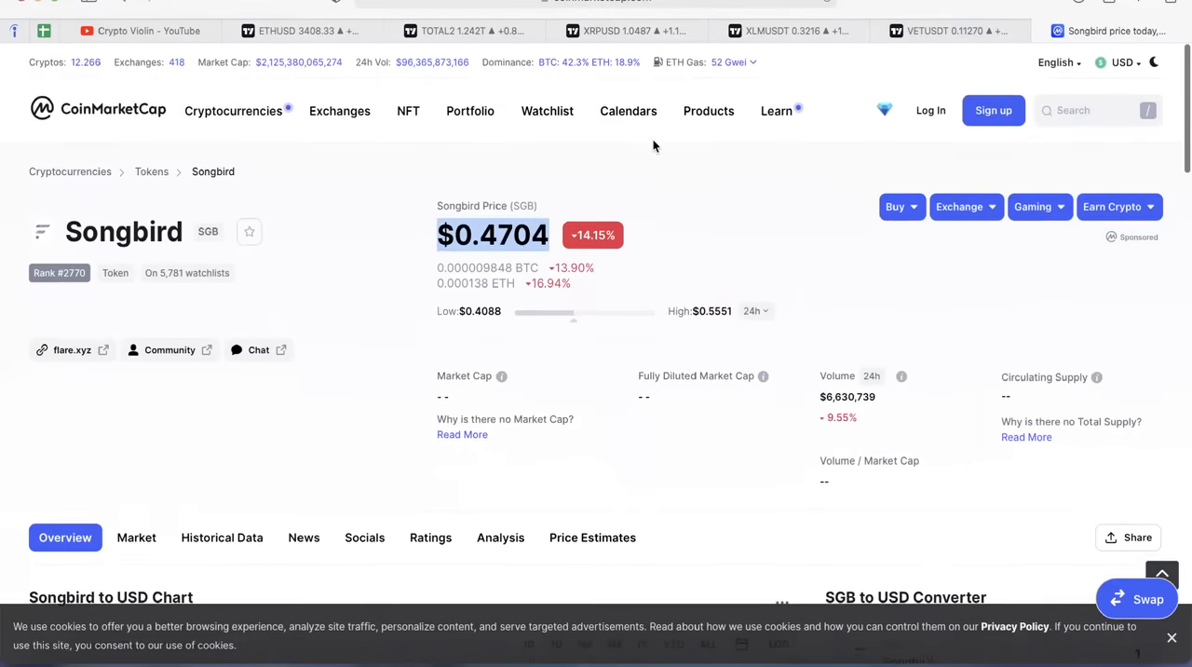
{"action": "scroll", "scroll_direction": "down", "scroll_amount": 3}
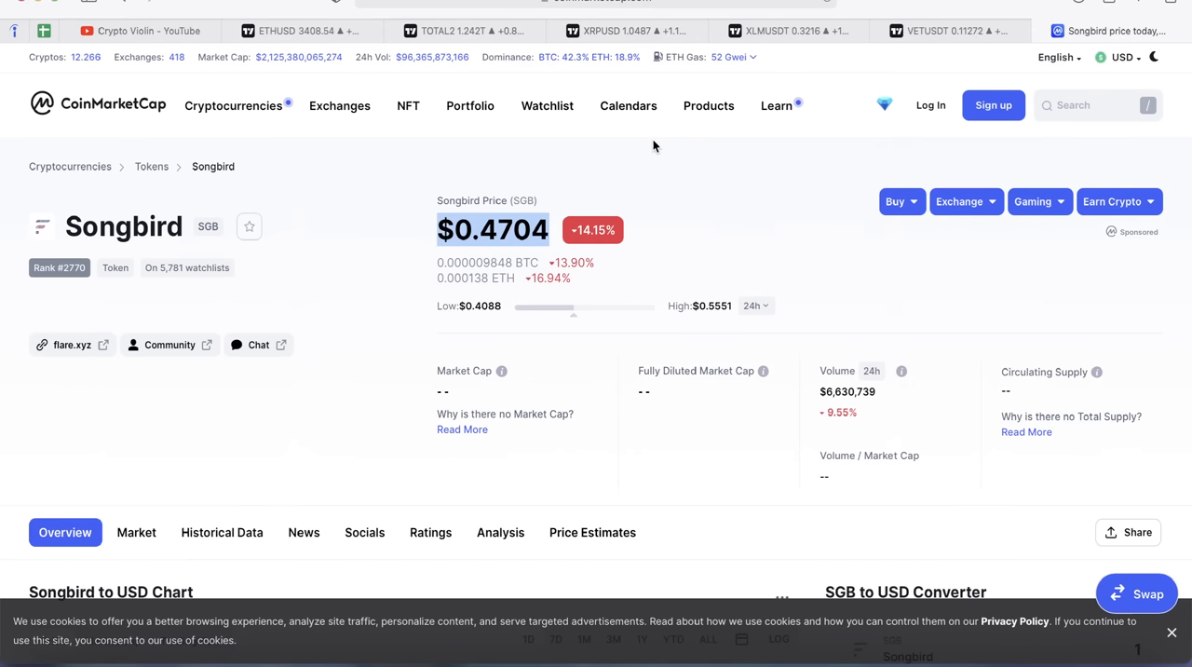